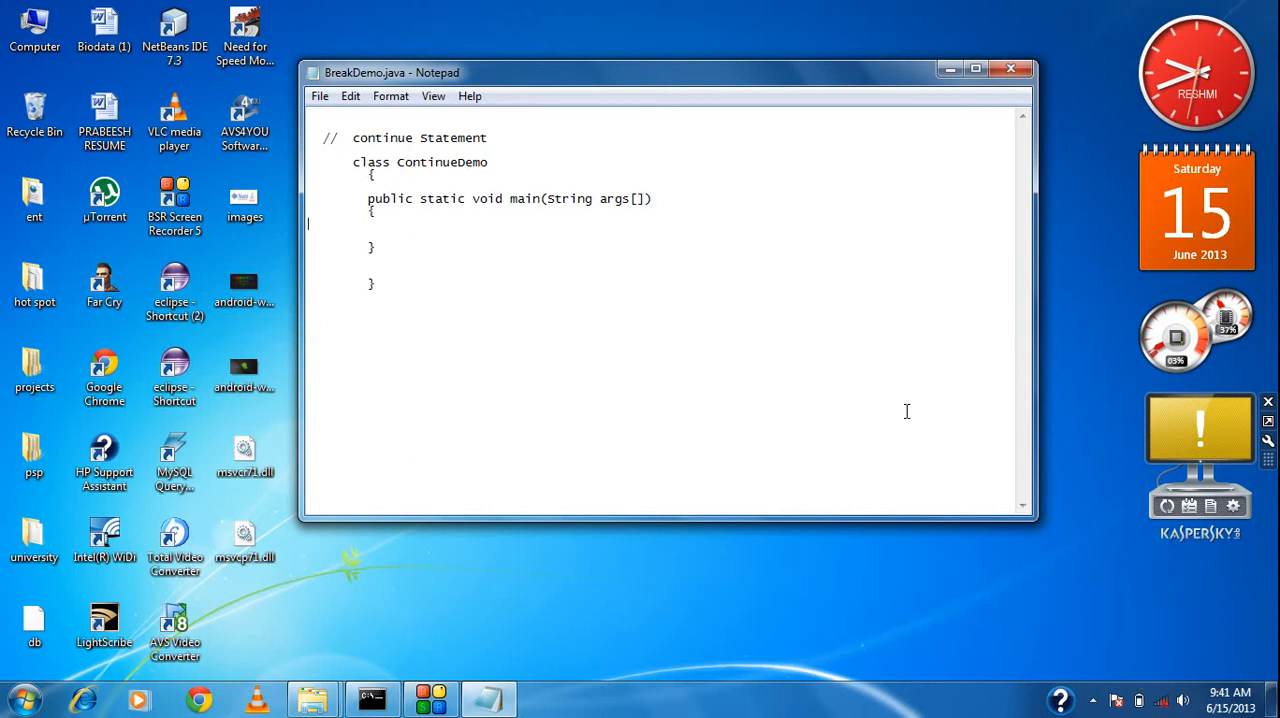
mouse_move(666, 414)
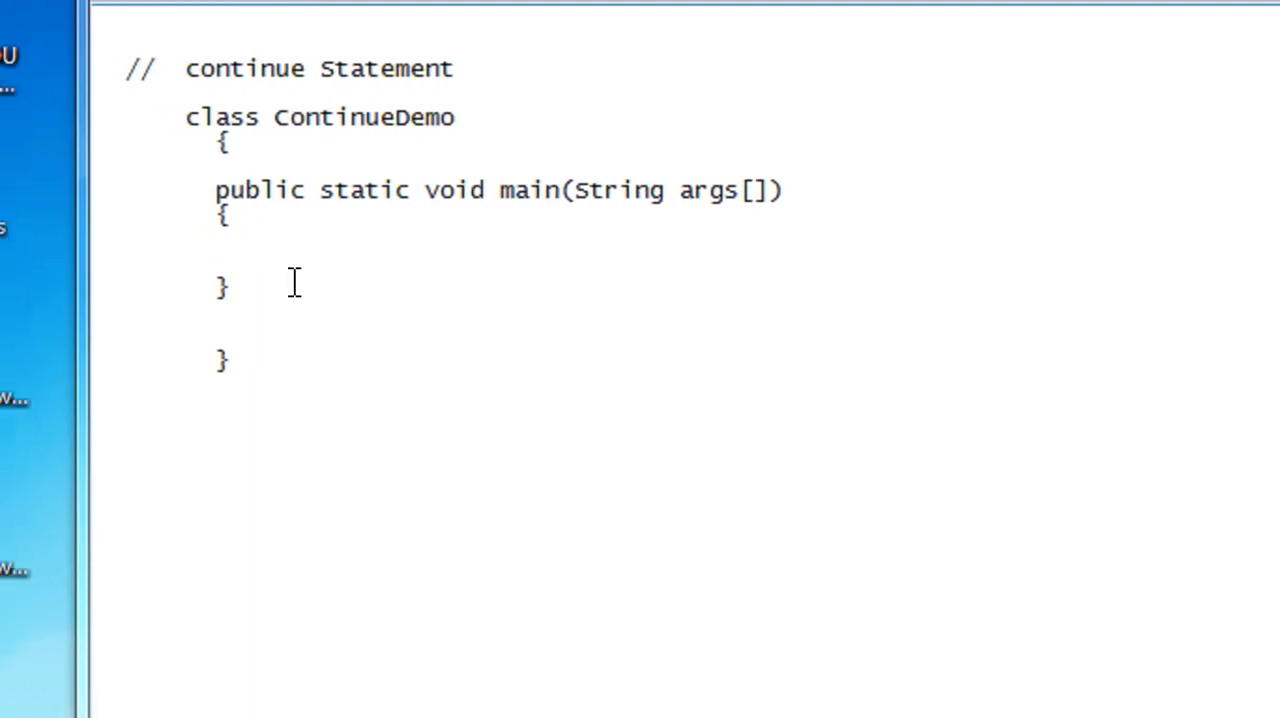
mouse_move(685, 347)
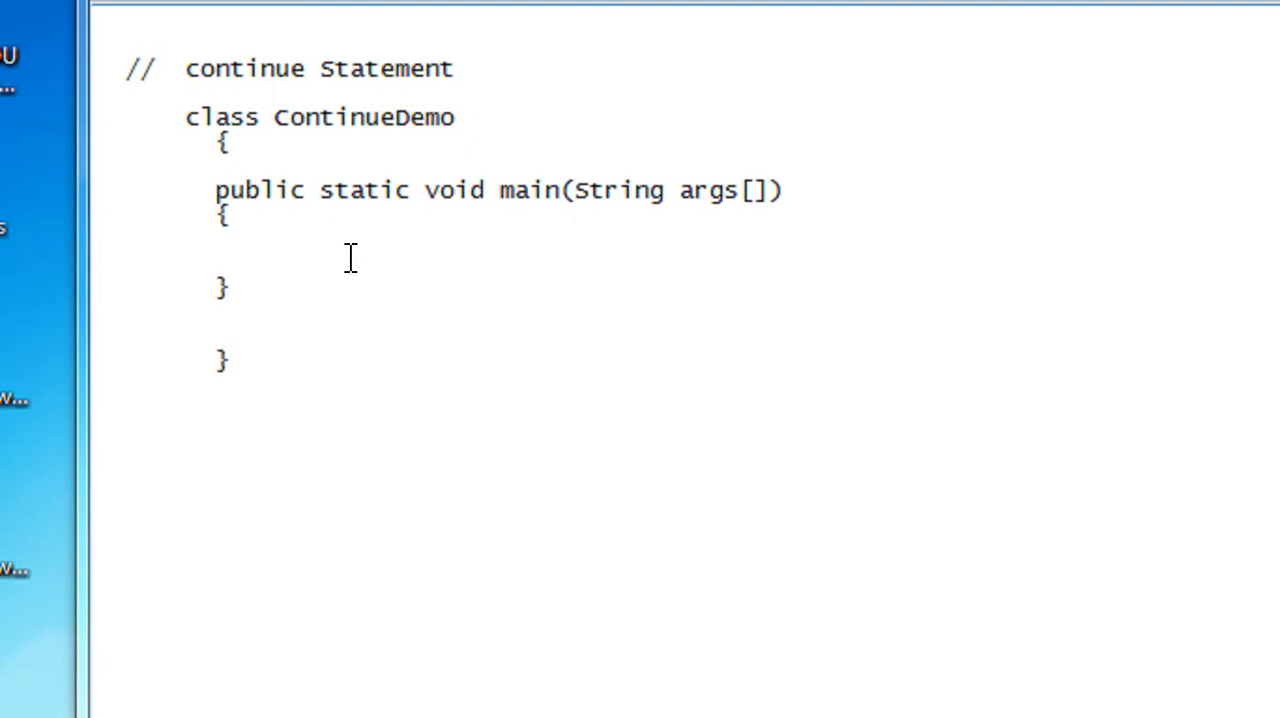
mouse_move(238, 238)
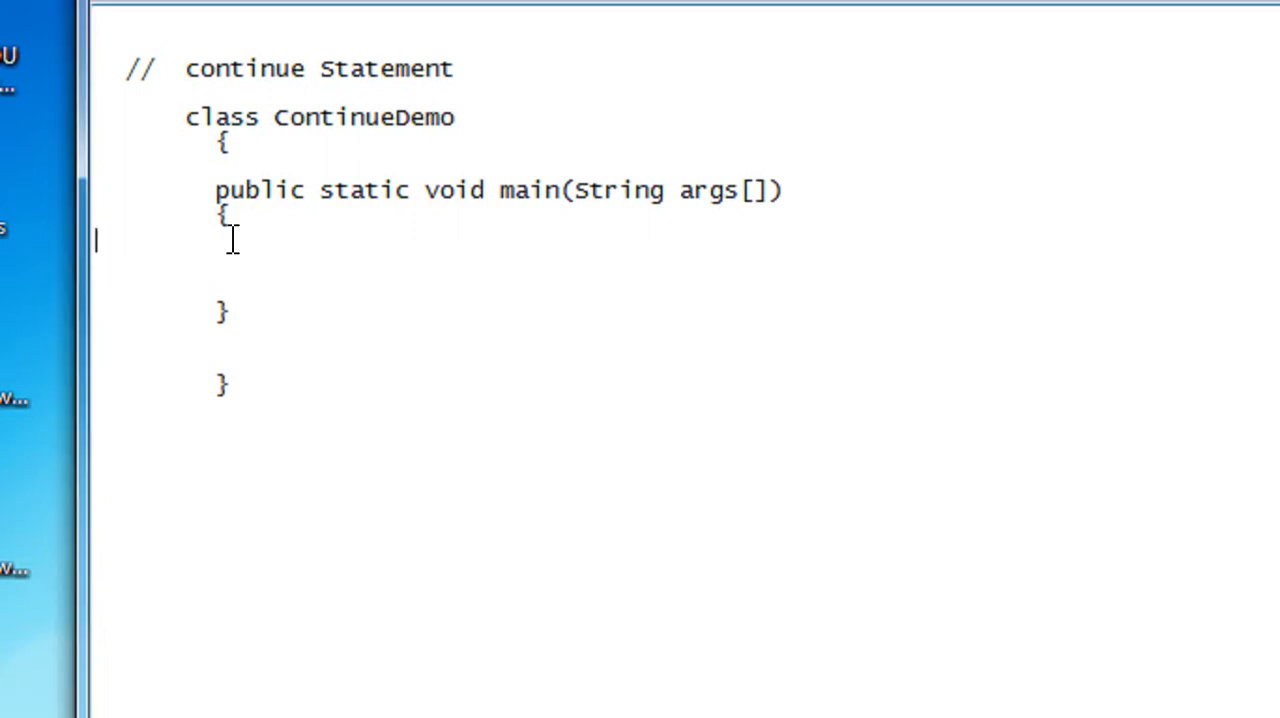
mouse_move(400, 197)
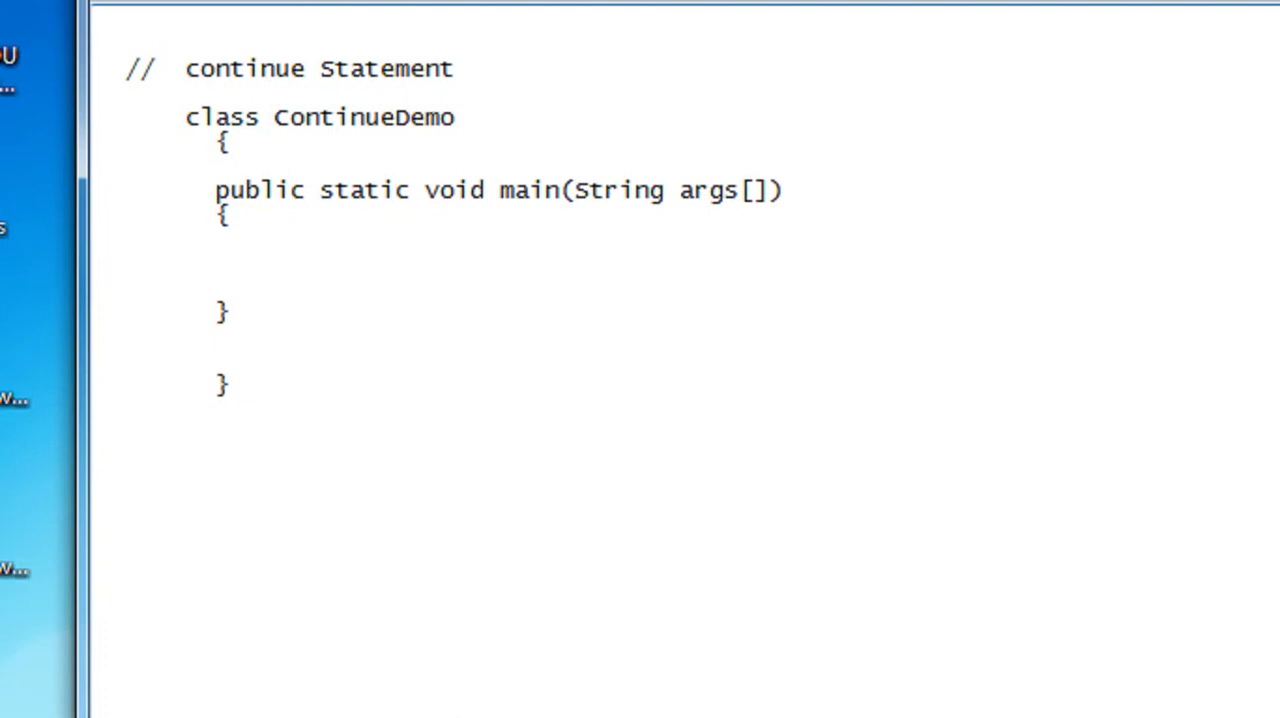
Step: Write the loop header for(int i =0; i<=50; i++) with empty opening and closing braces
text(for())
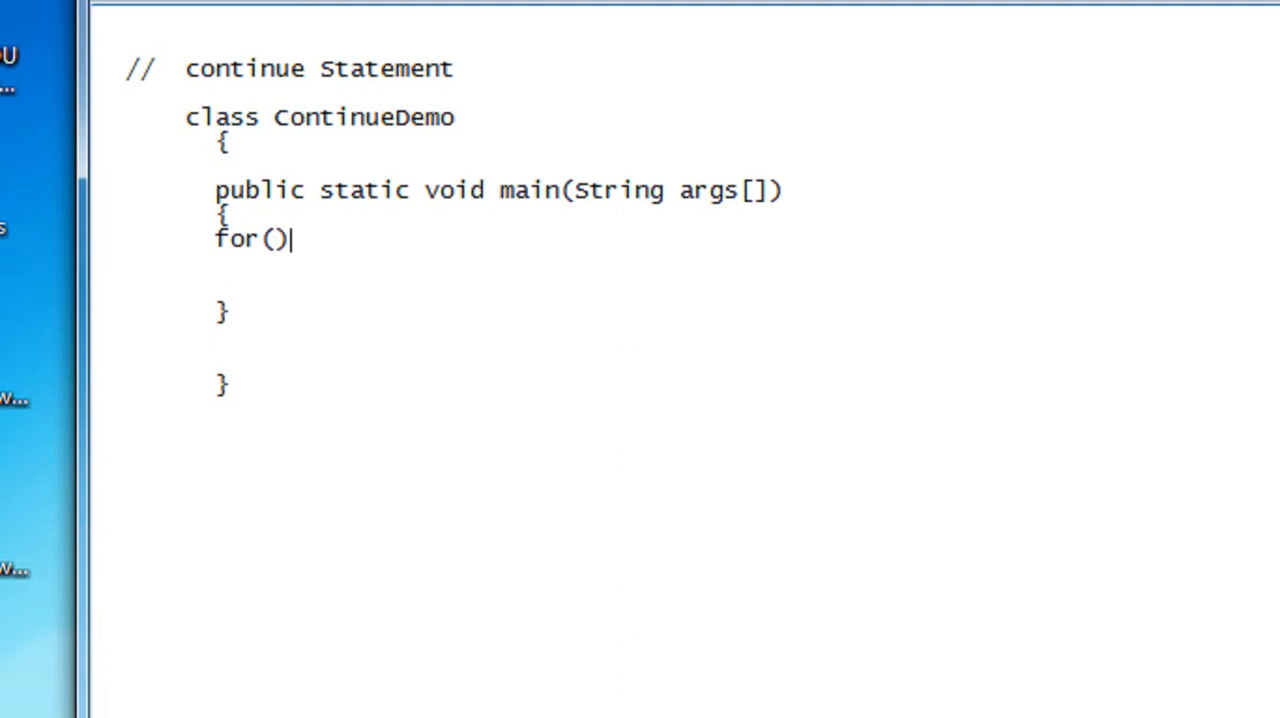
text(int)
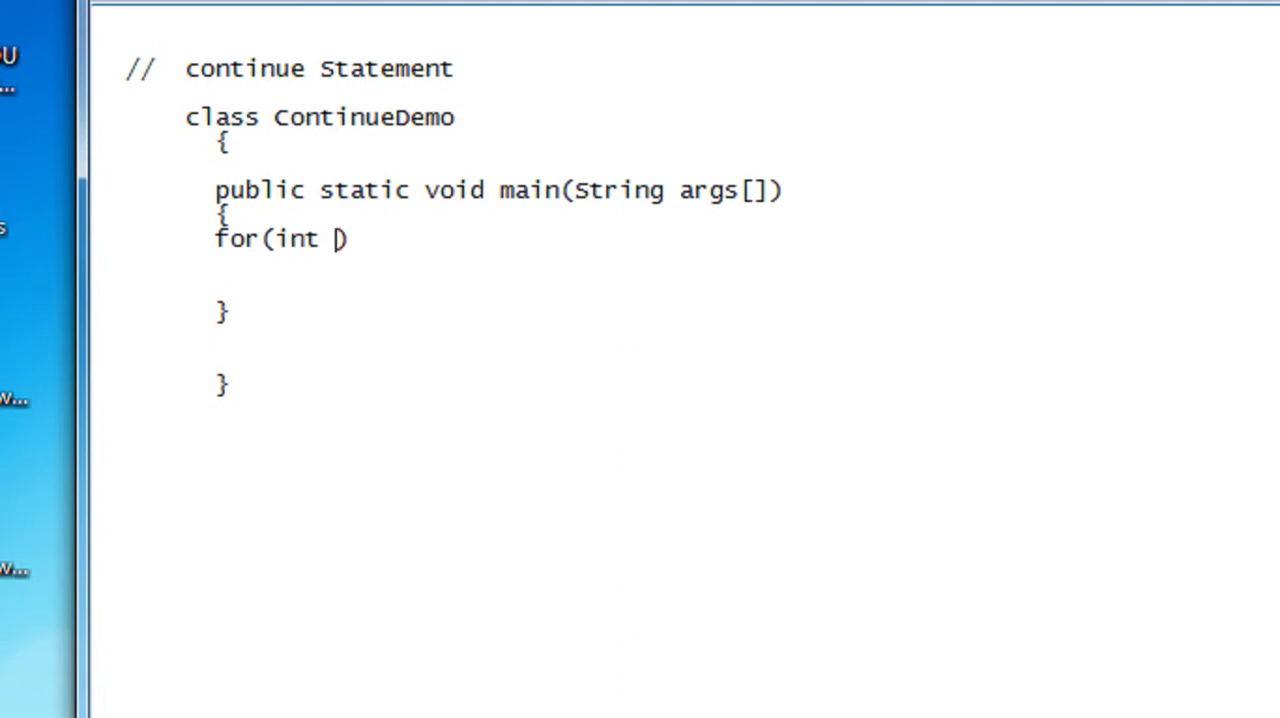
text(i)
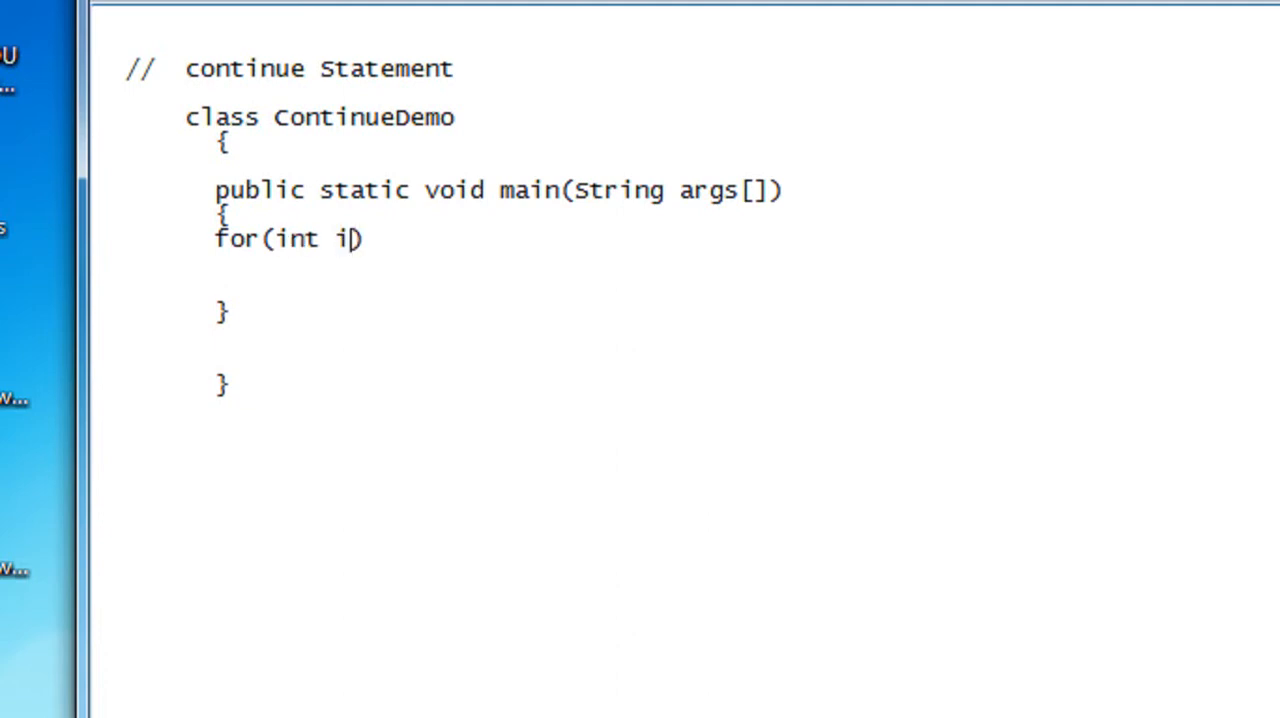
text(=0;)
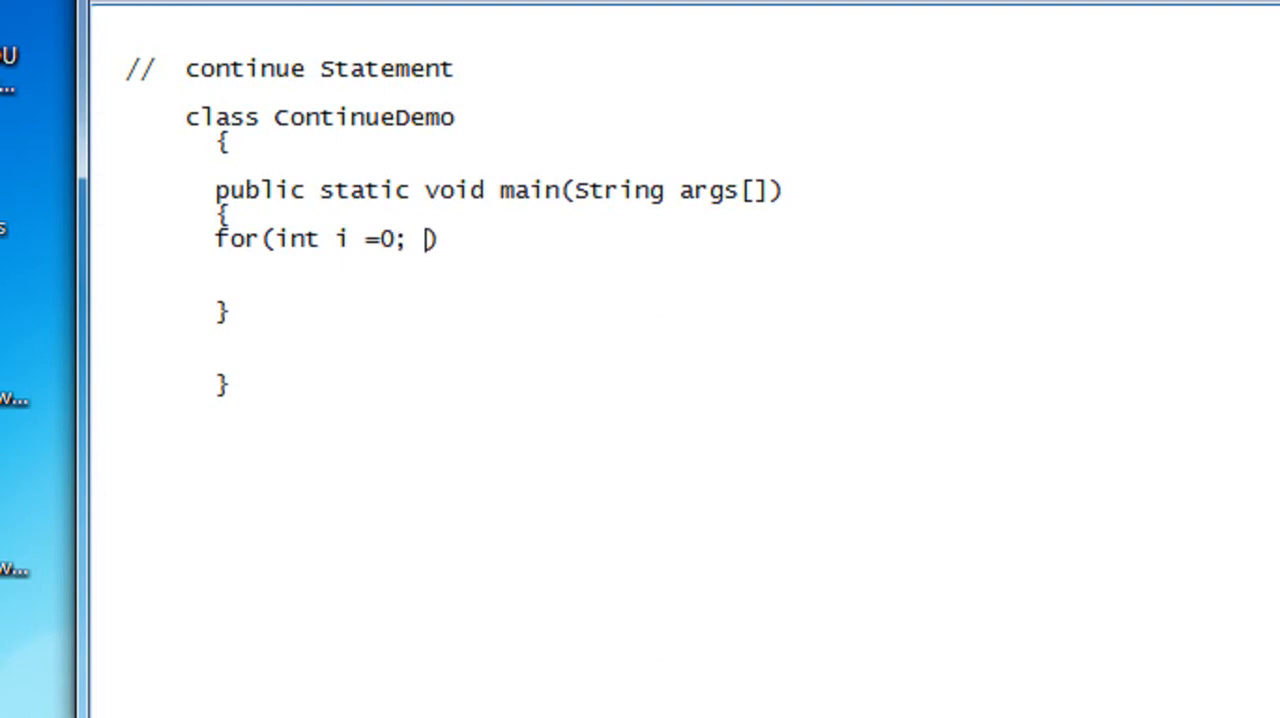
text(i<50;)
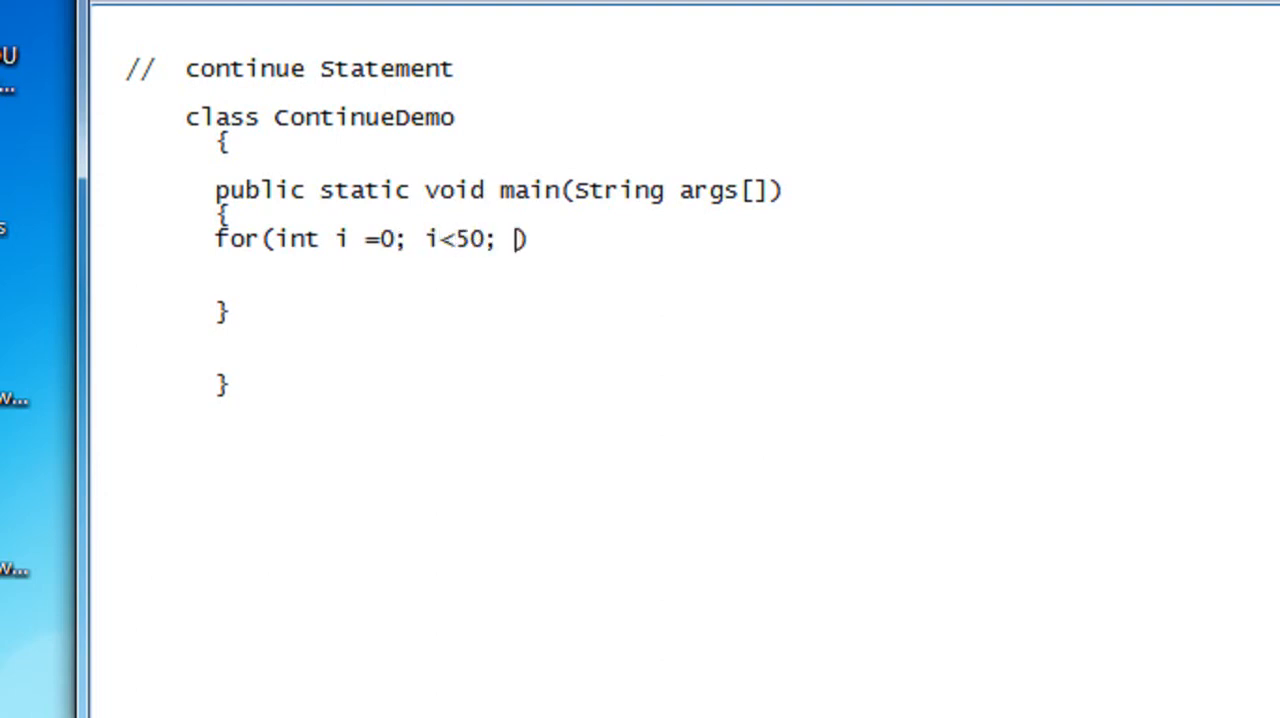
text(i+)
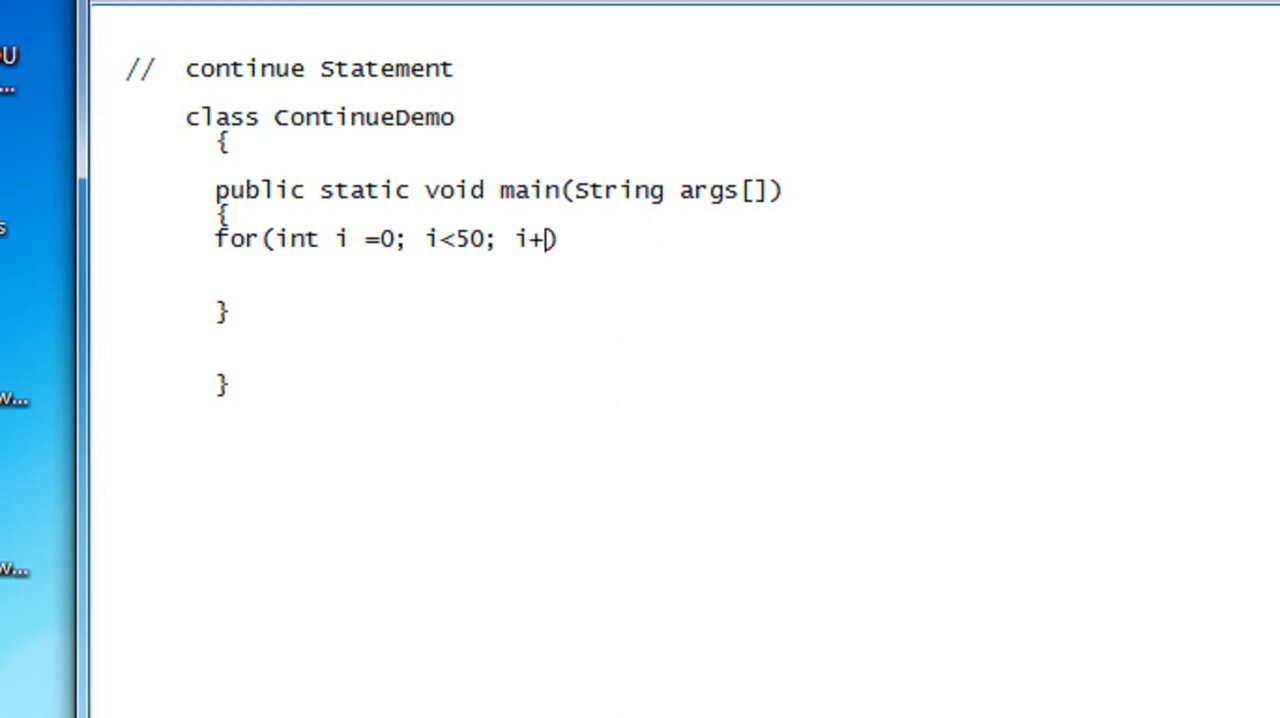
text(+)
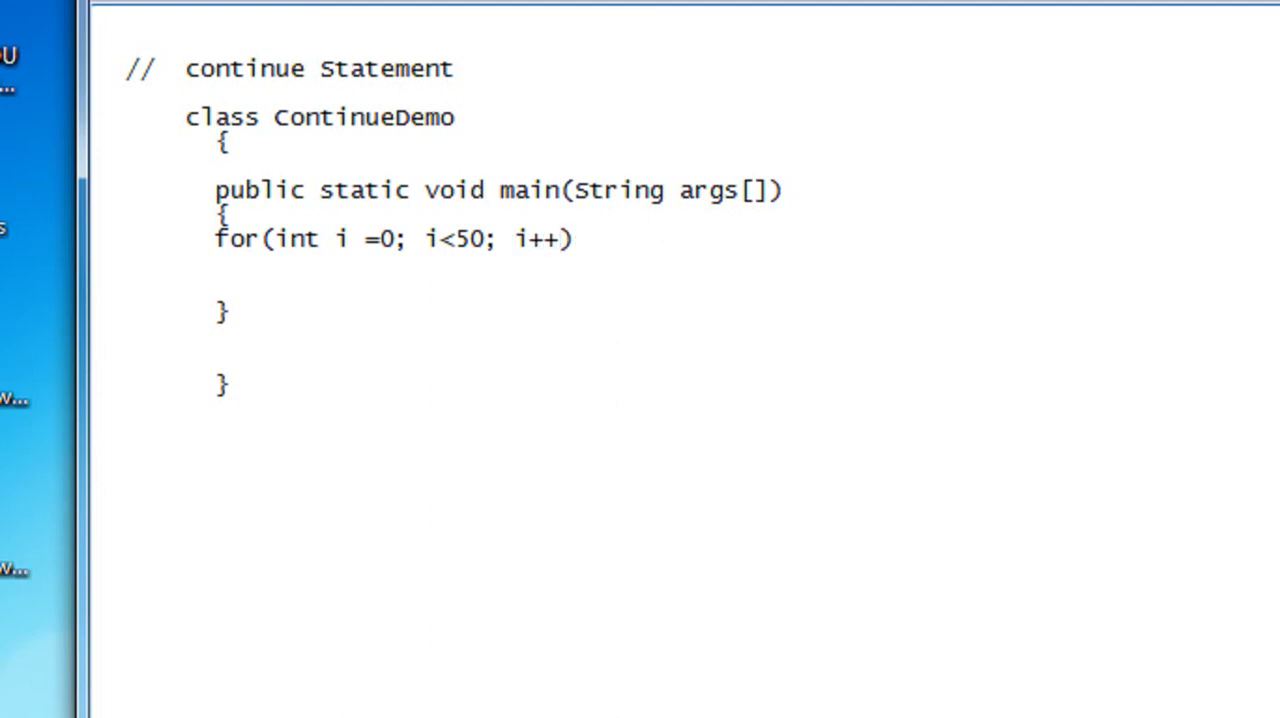
key(Return)
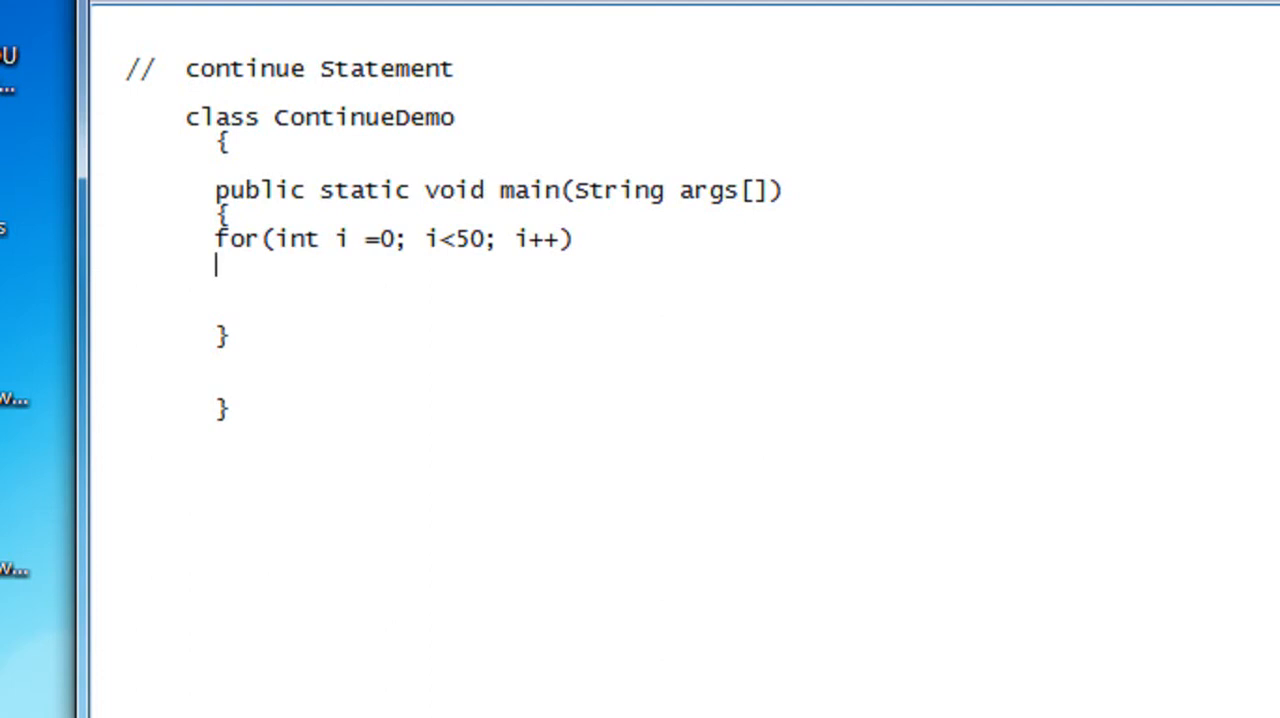
text({)
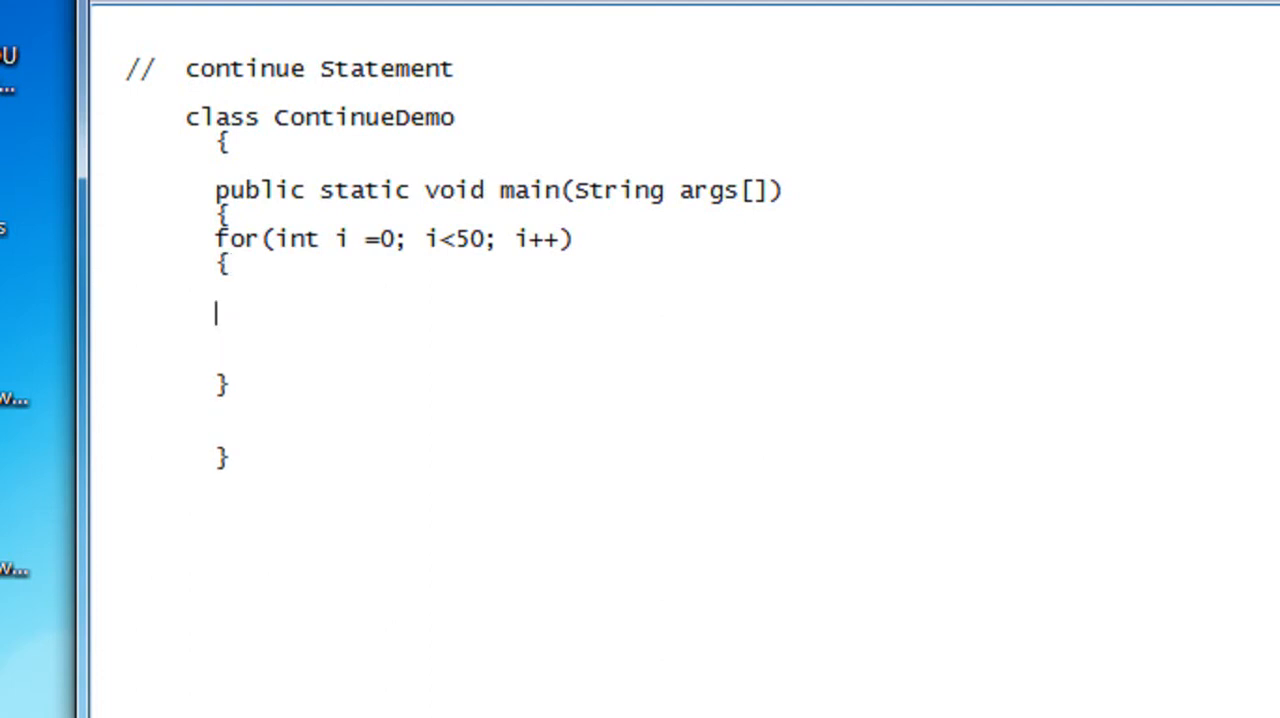
text(})
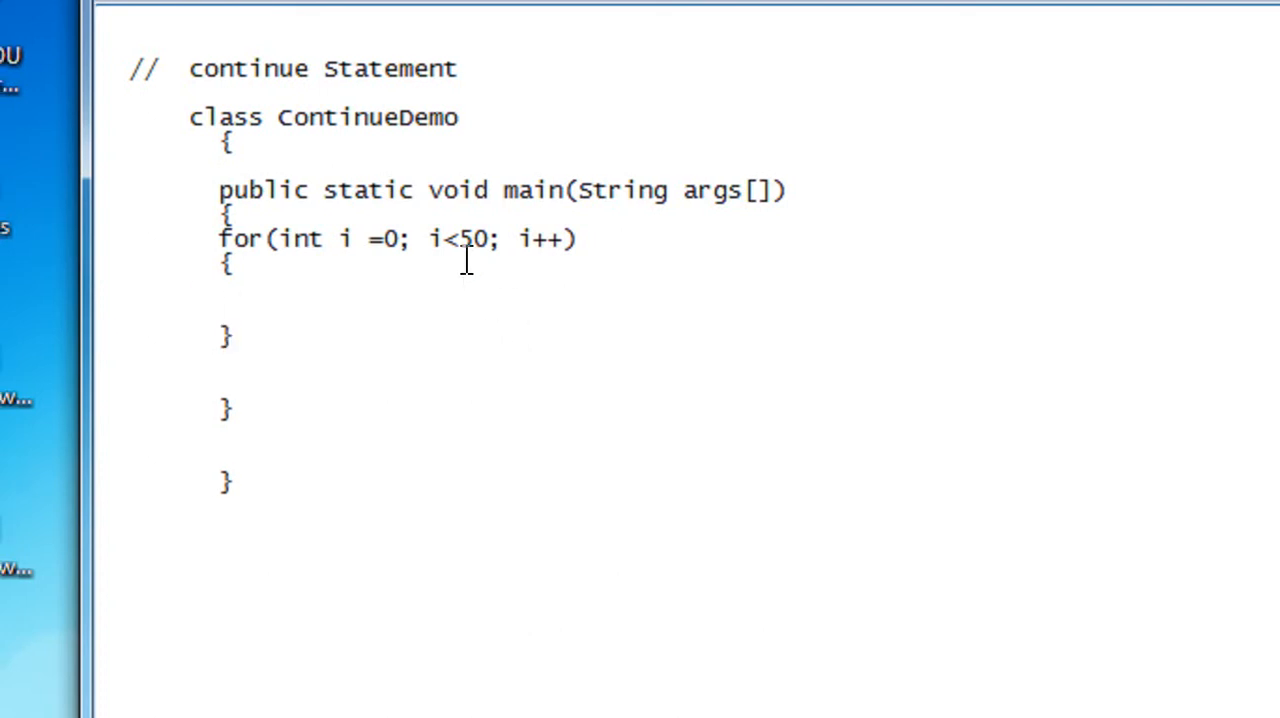
text(=)
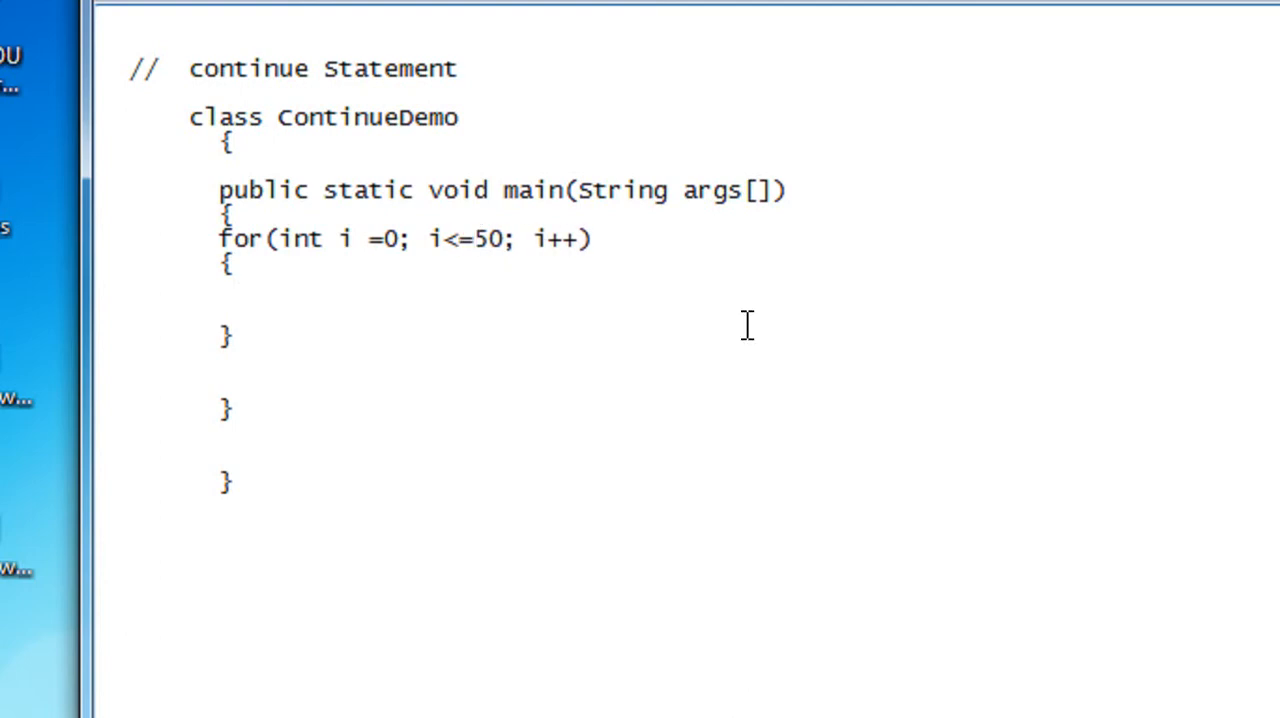
click(232, 298)
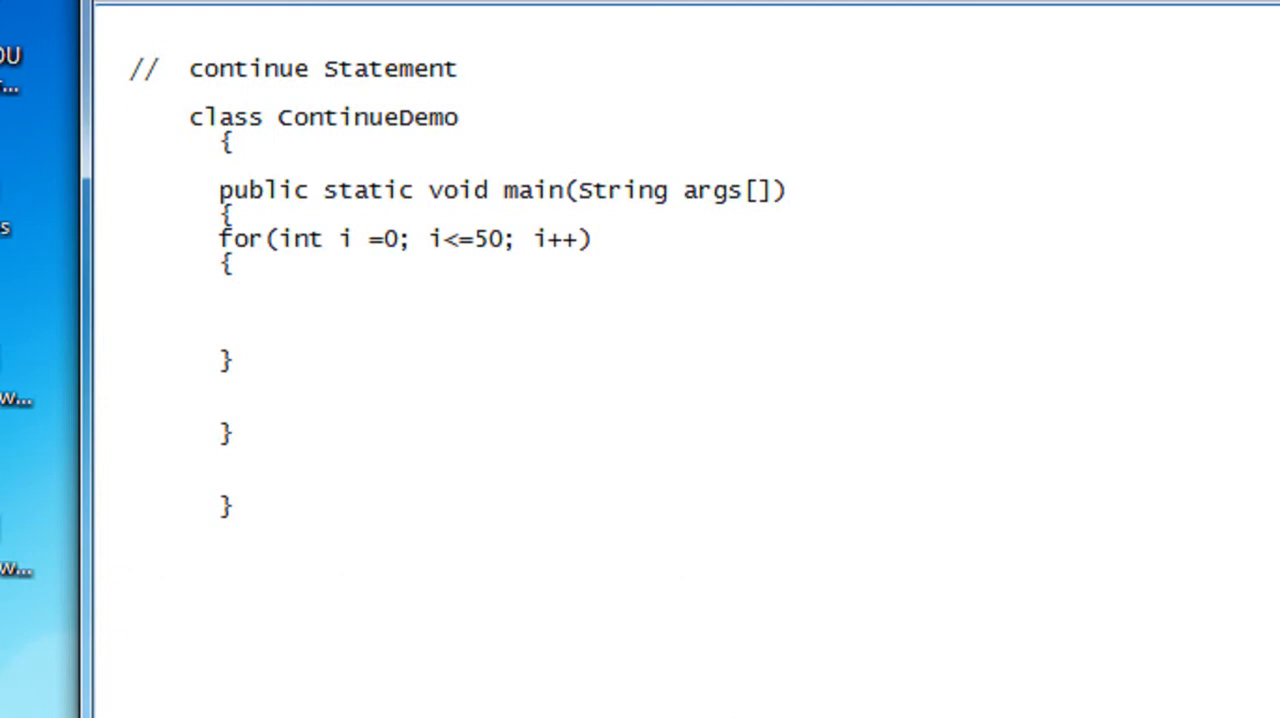
Step: Add System.out.println("i = "+i); inside the loop and fix the 'System' typo
text(s)
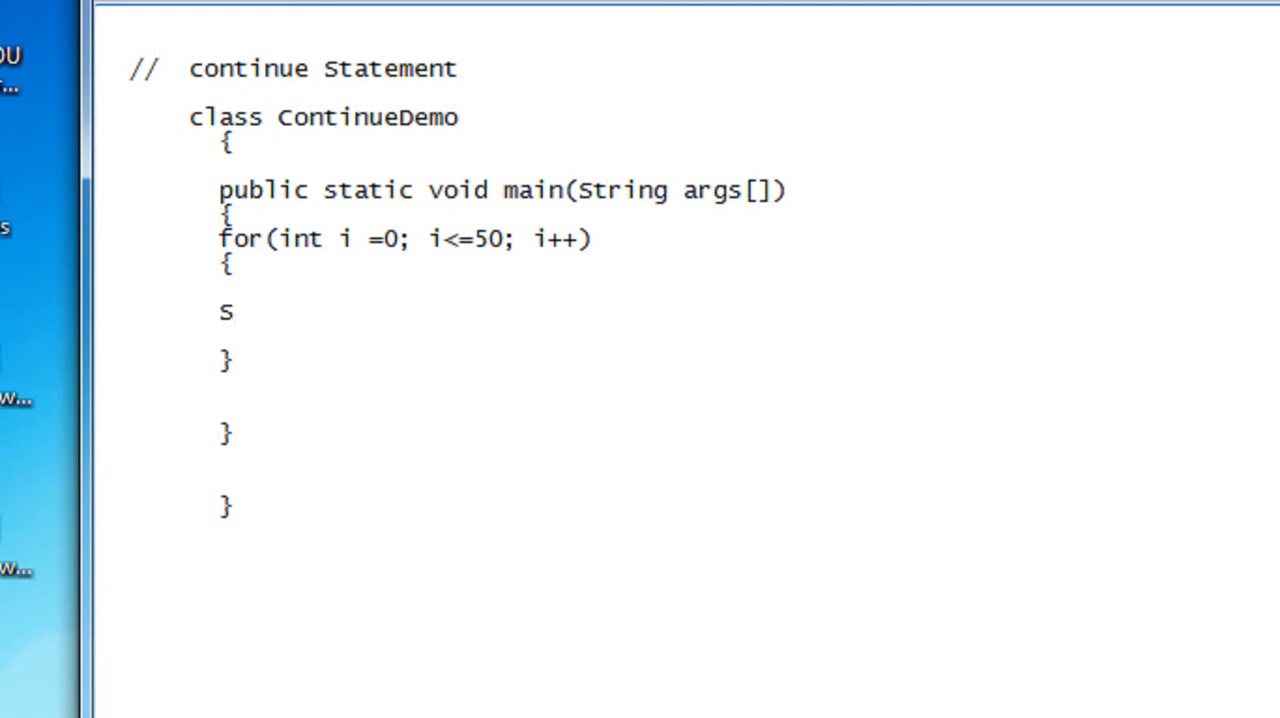
text(ytem)
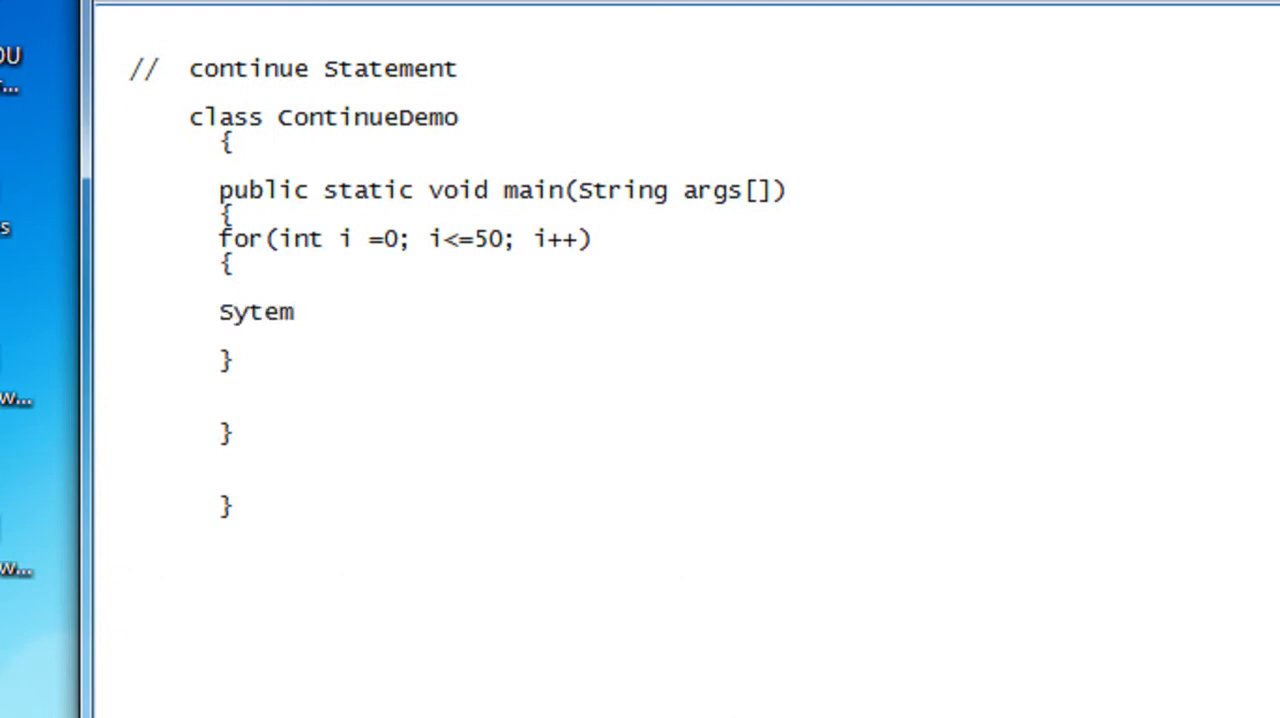
text(.out.)
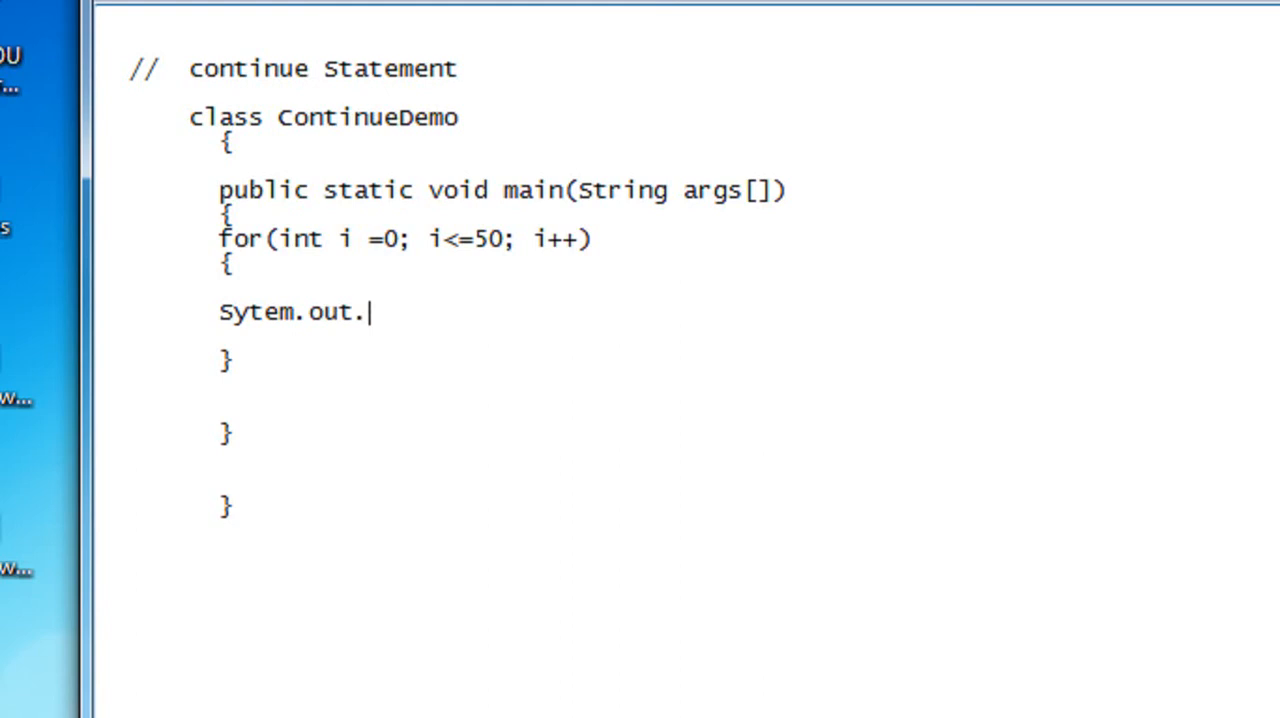
text(println)
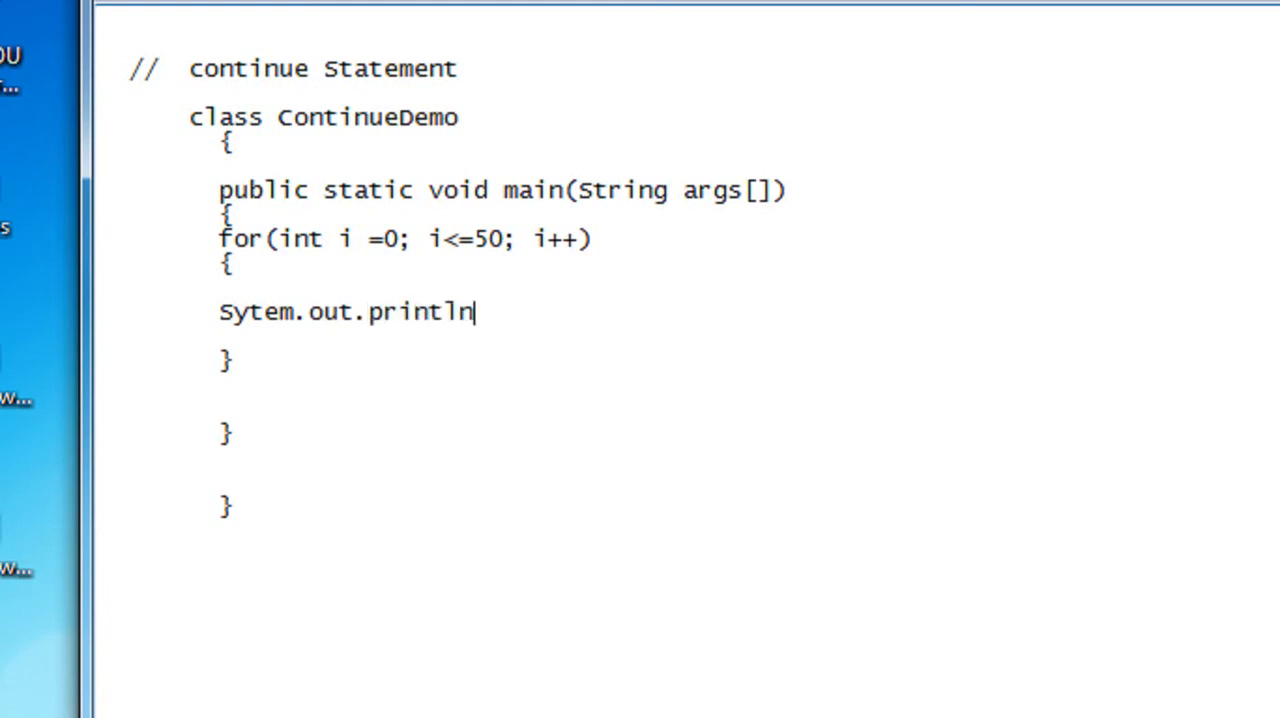
text(())
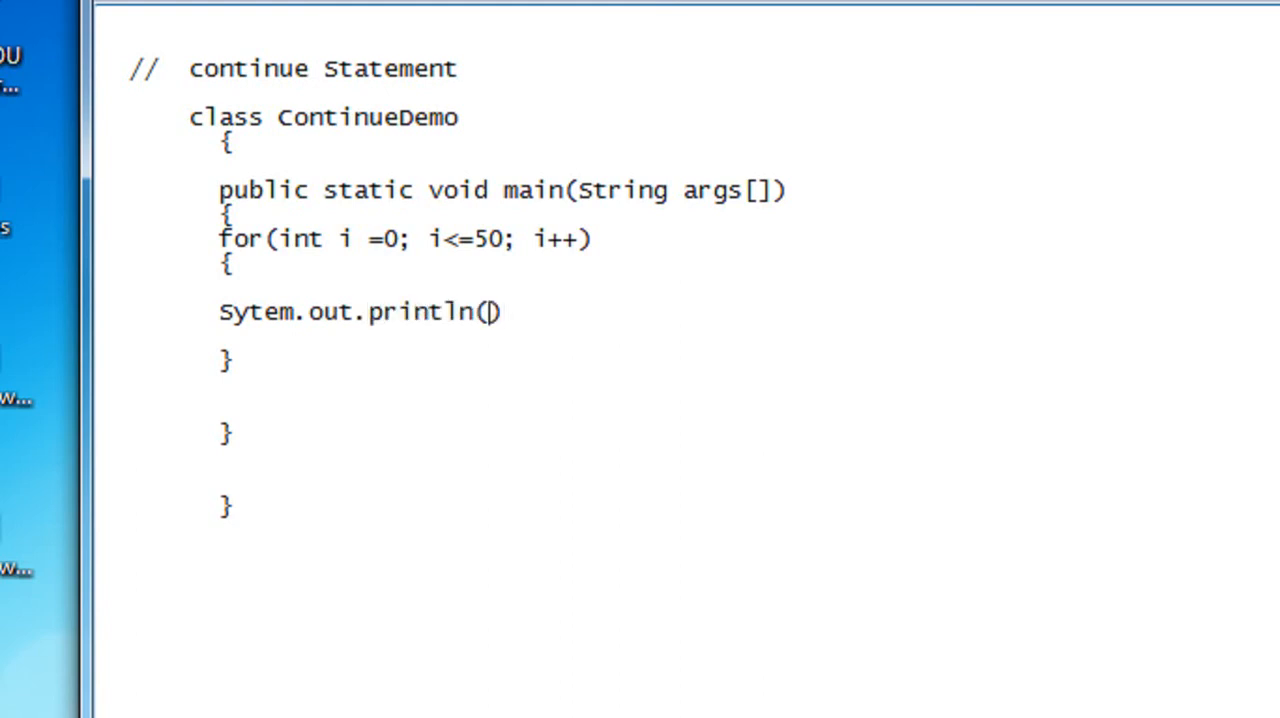
text("i")
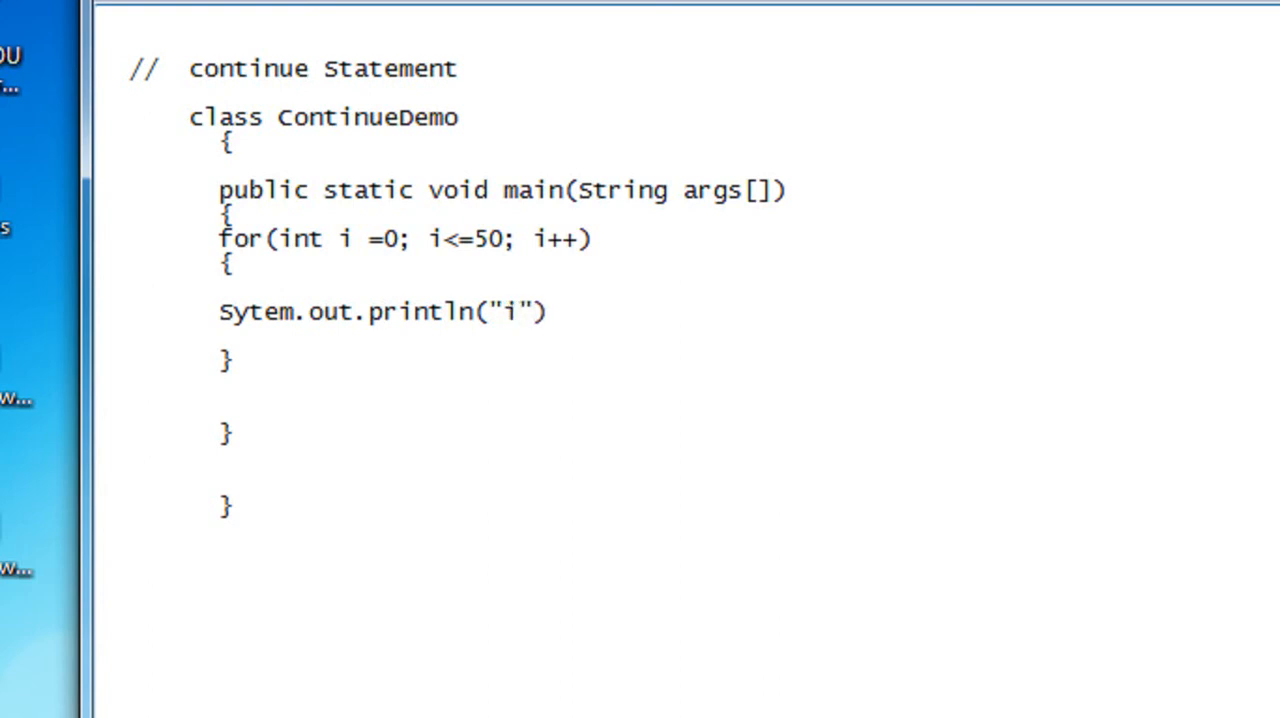
text(=)
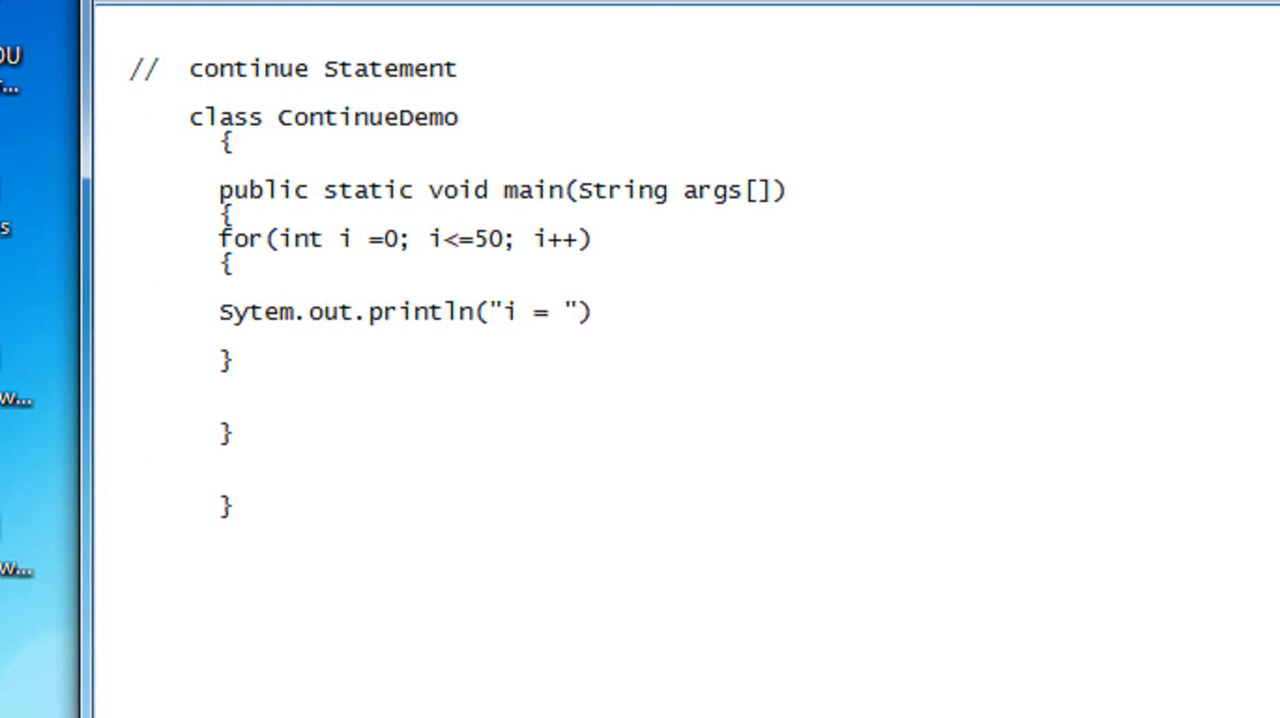
text(+i)
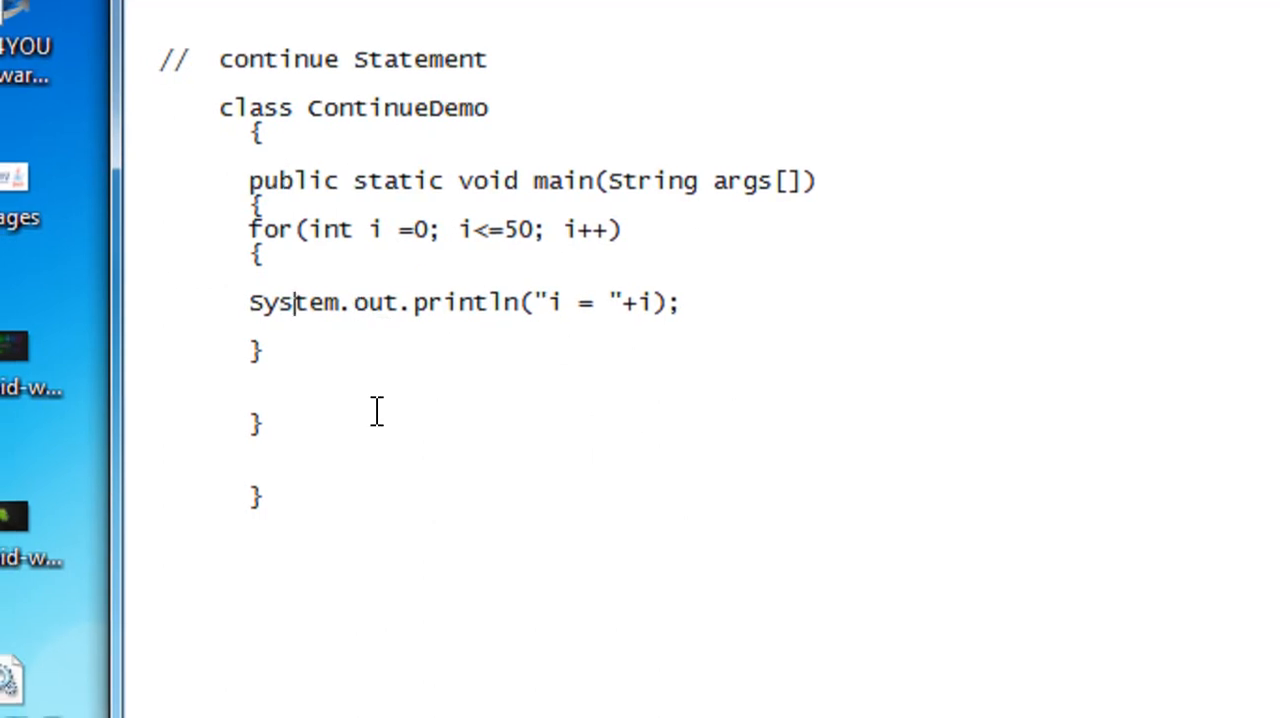
click(258, 351)
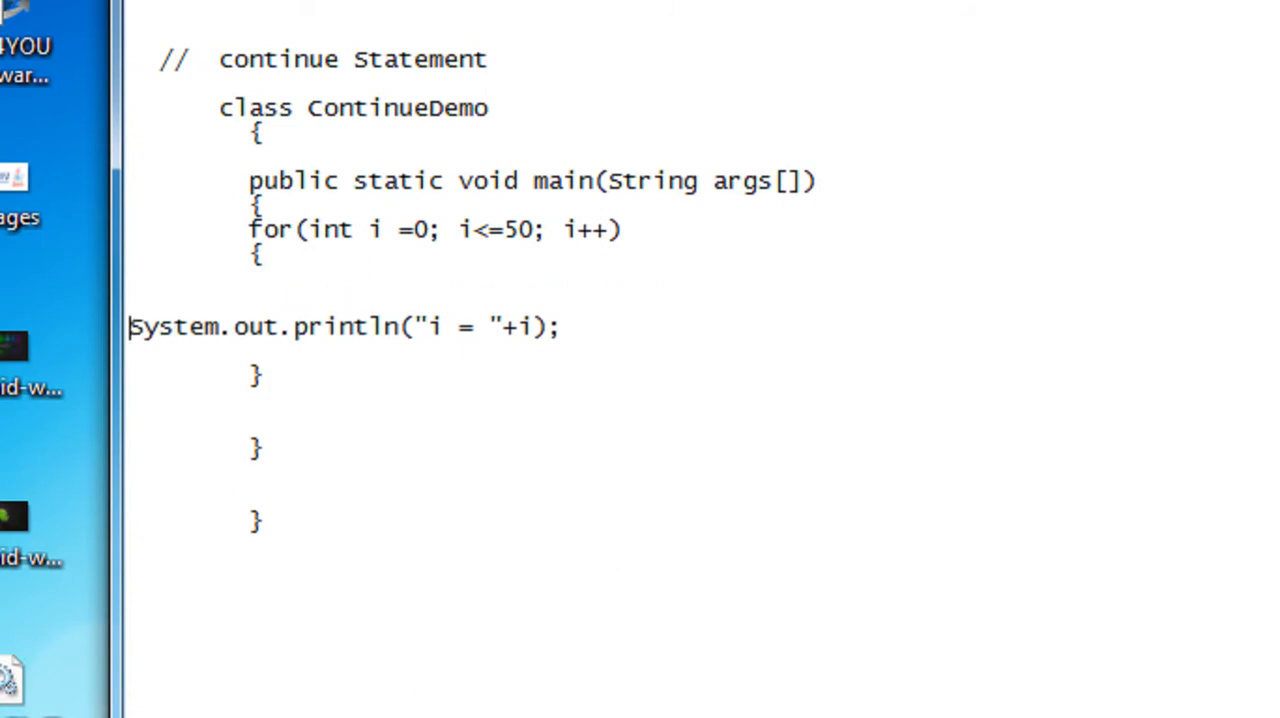
Step: Insert if(i%2 != 0) on the line above the println statement
click(280, 282)
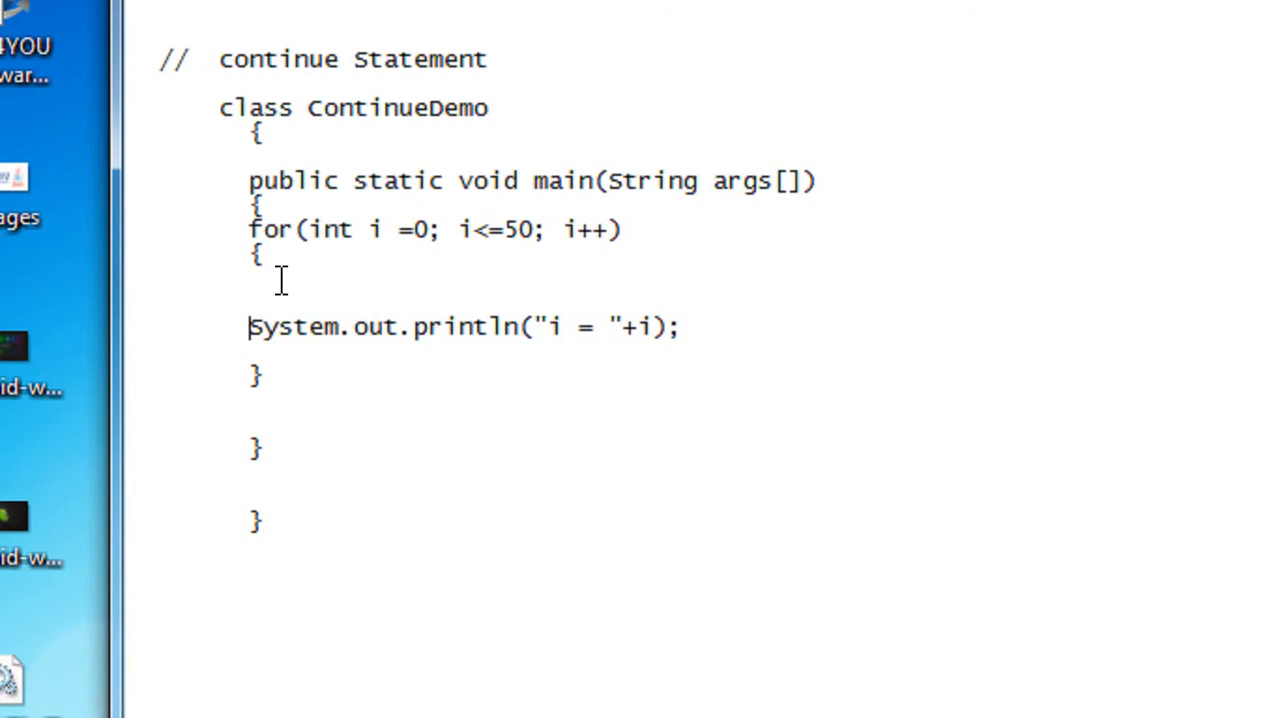
text(if)
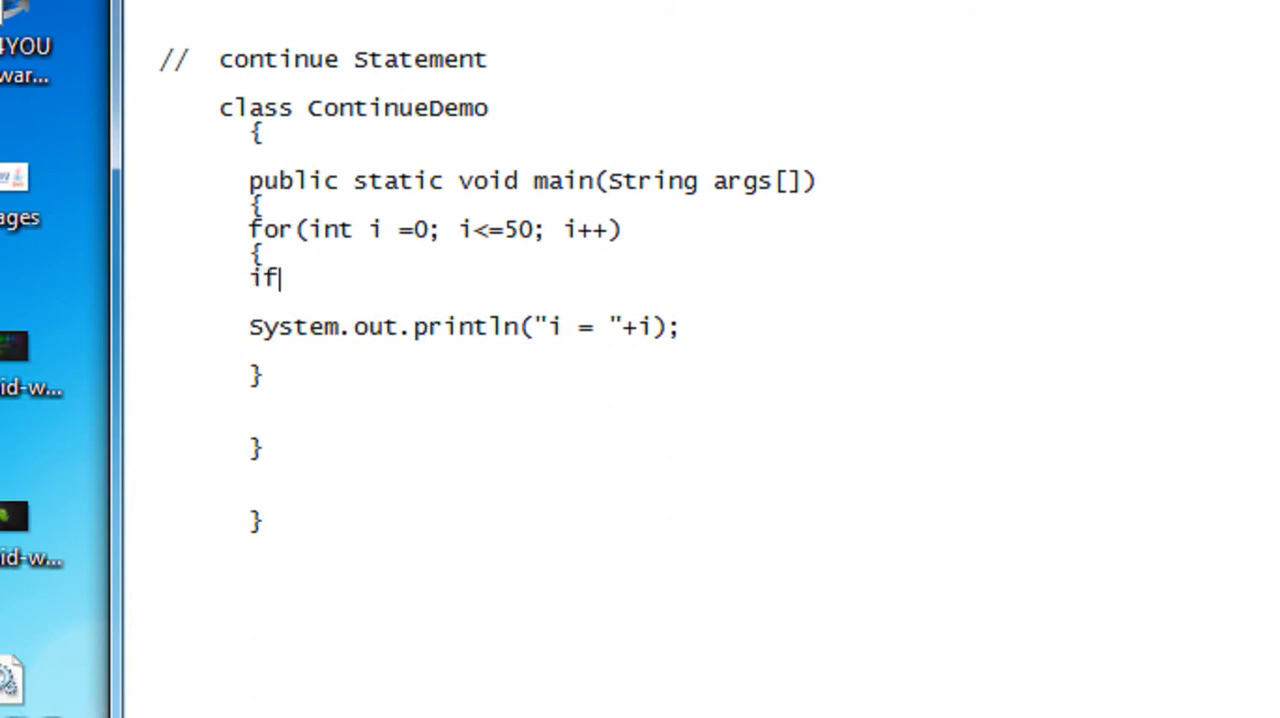
text(())
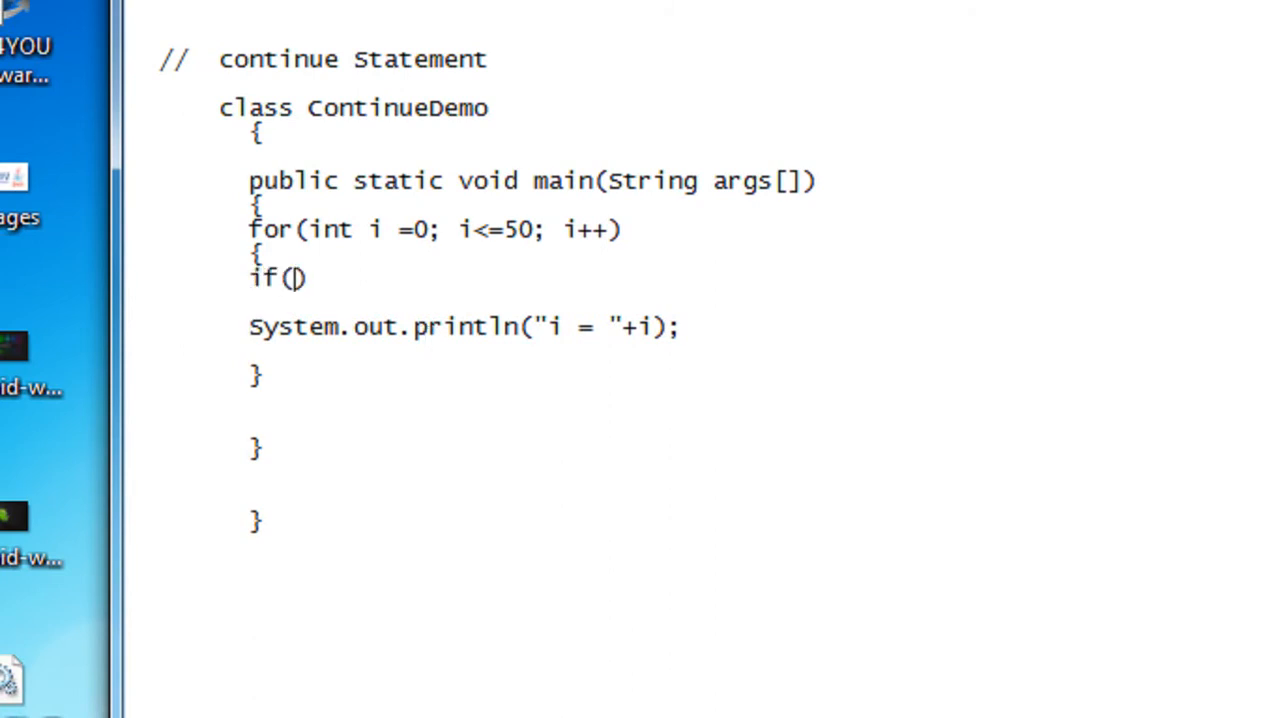
text(i)
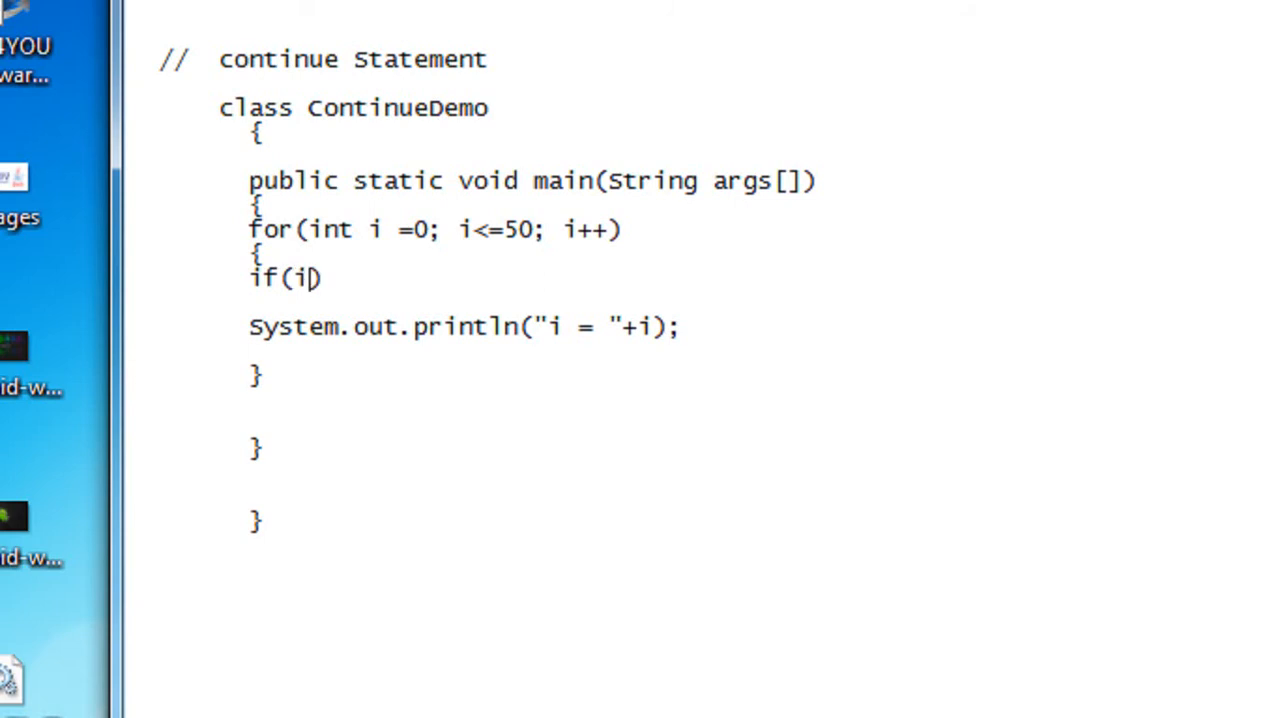
text(%2)
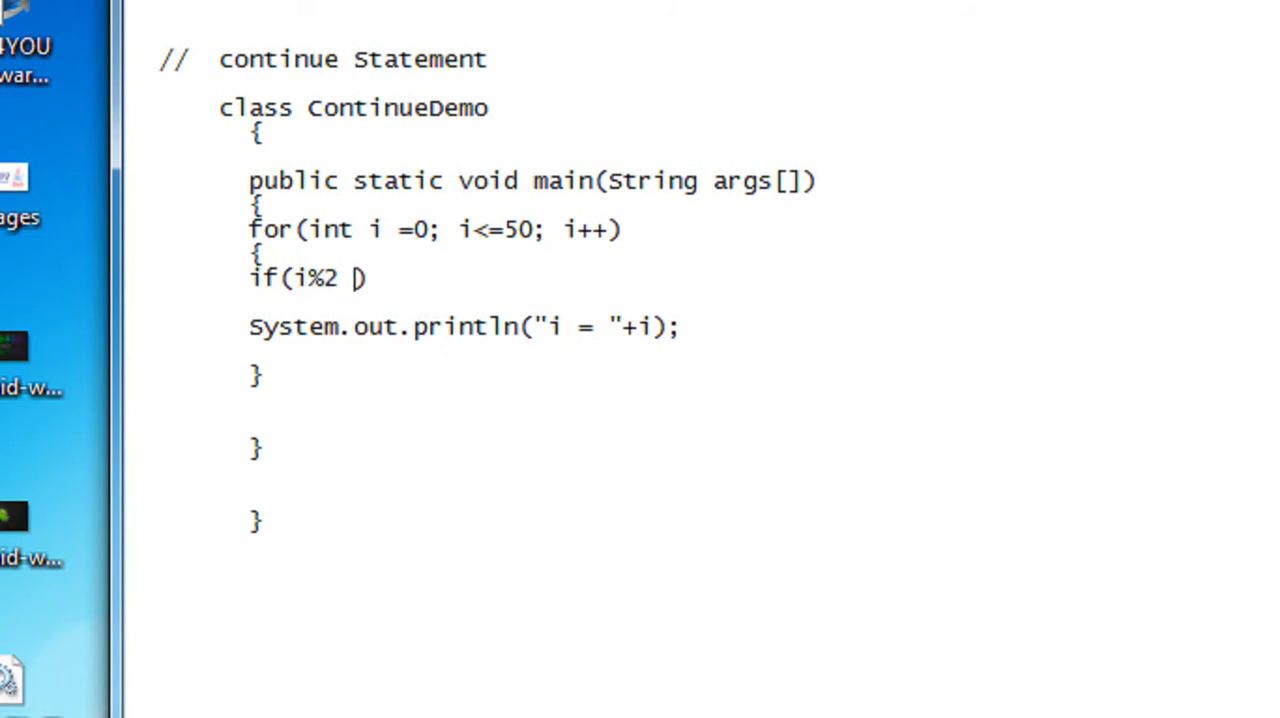
text(!=)
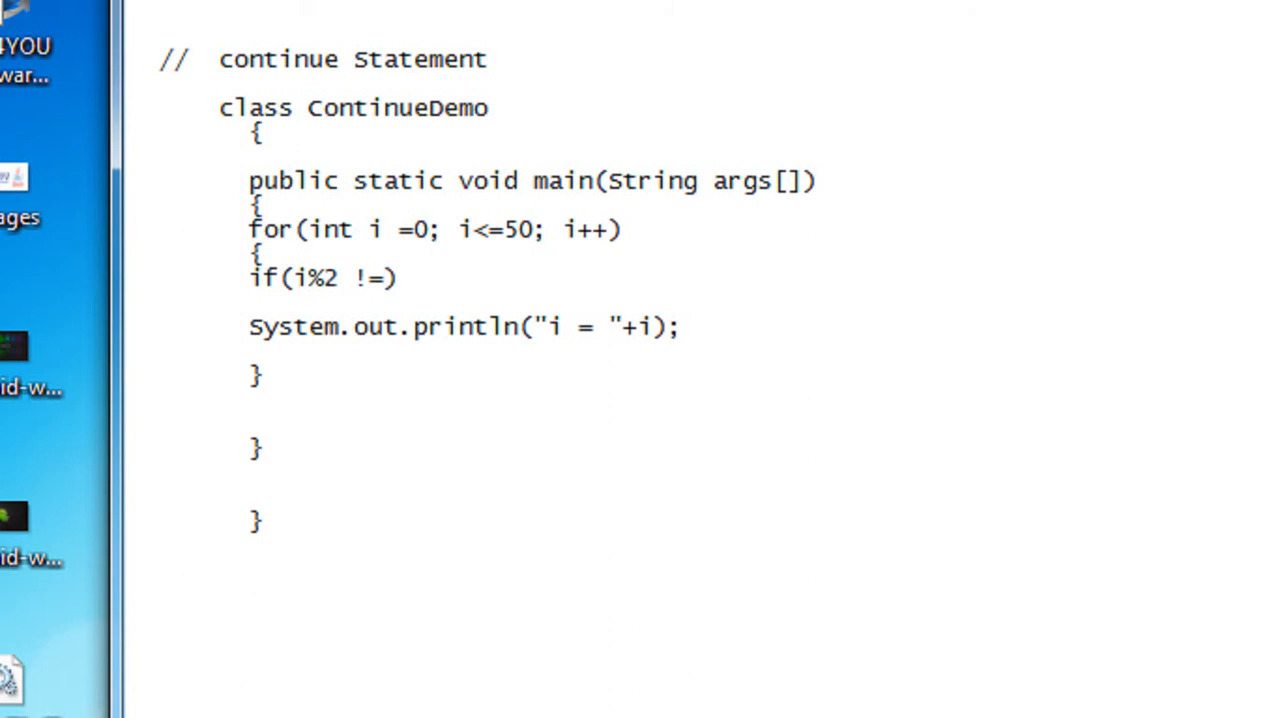
text(0)
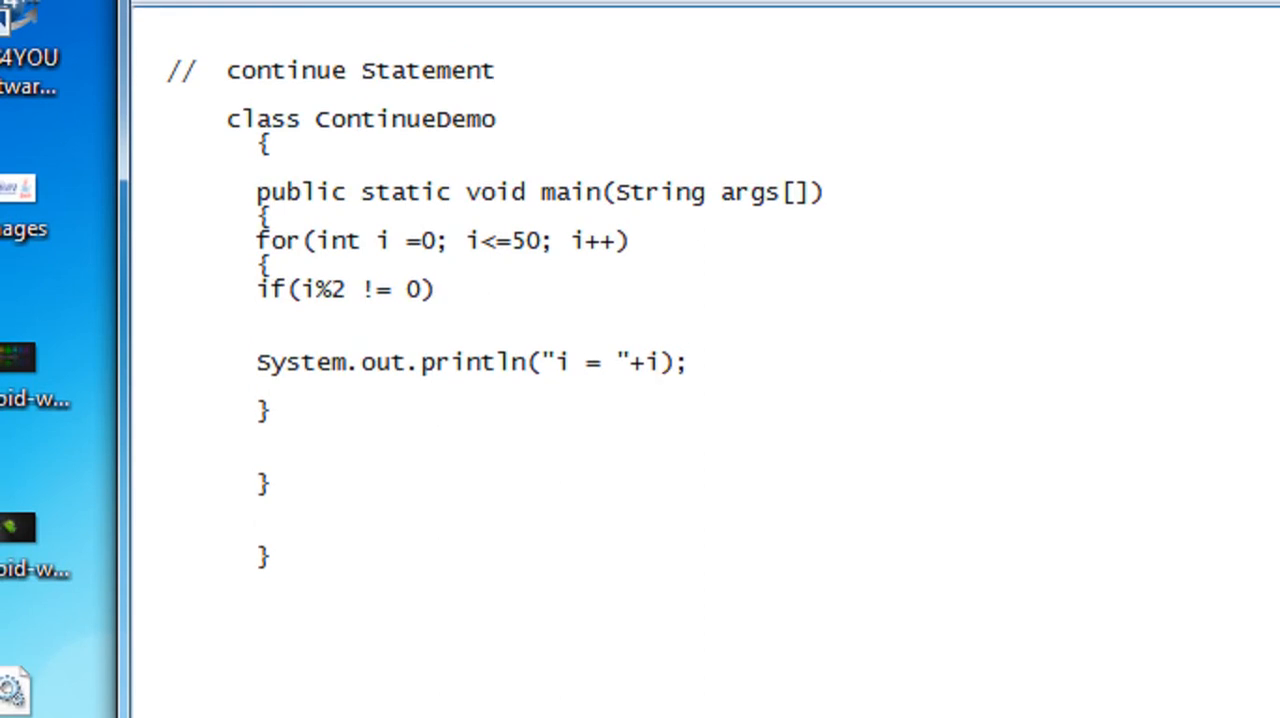
Step: Add continue; below the if condition so odd numbers skip printing
text(contin)
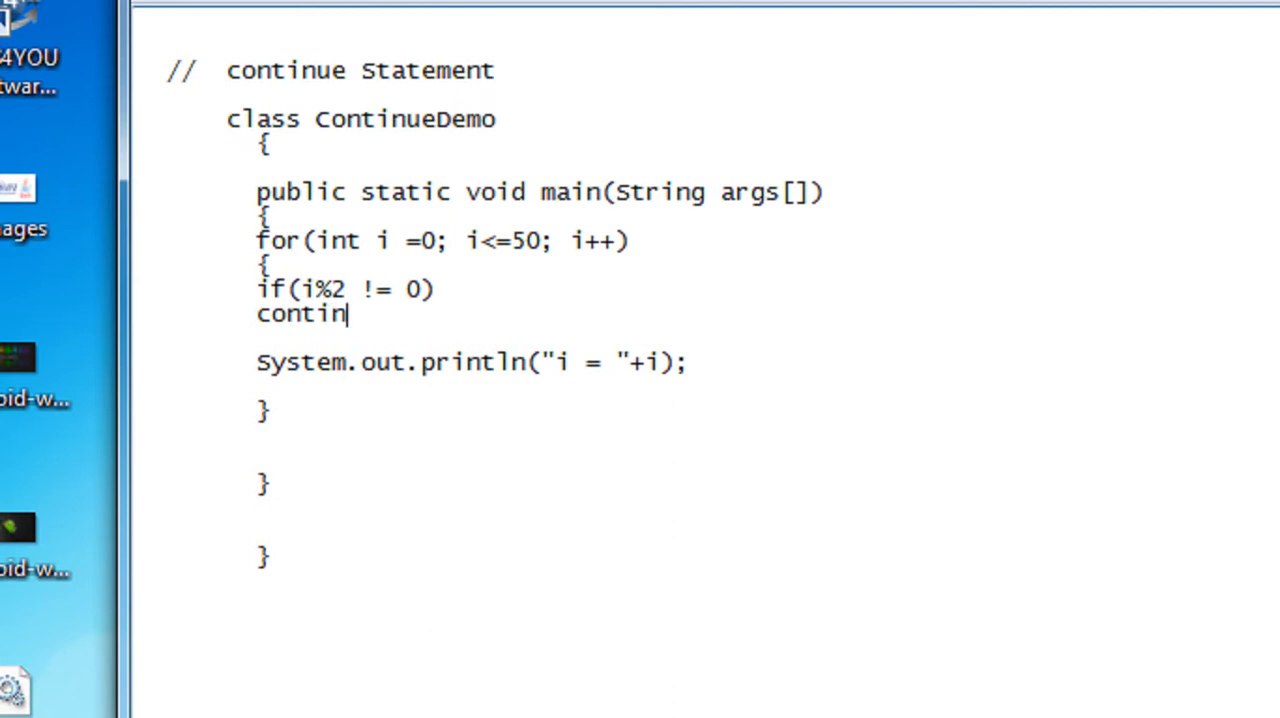
text(ue;)
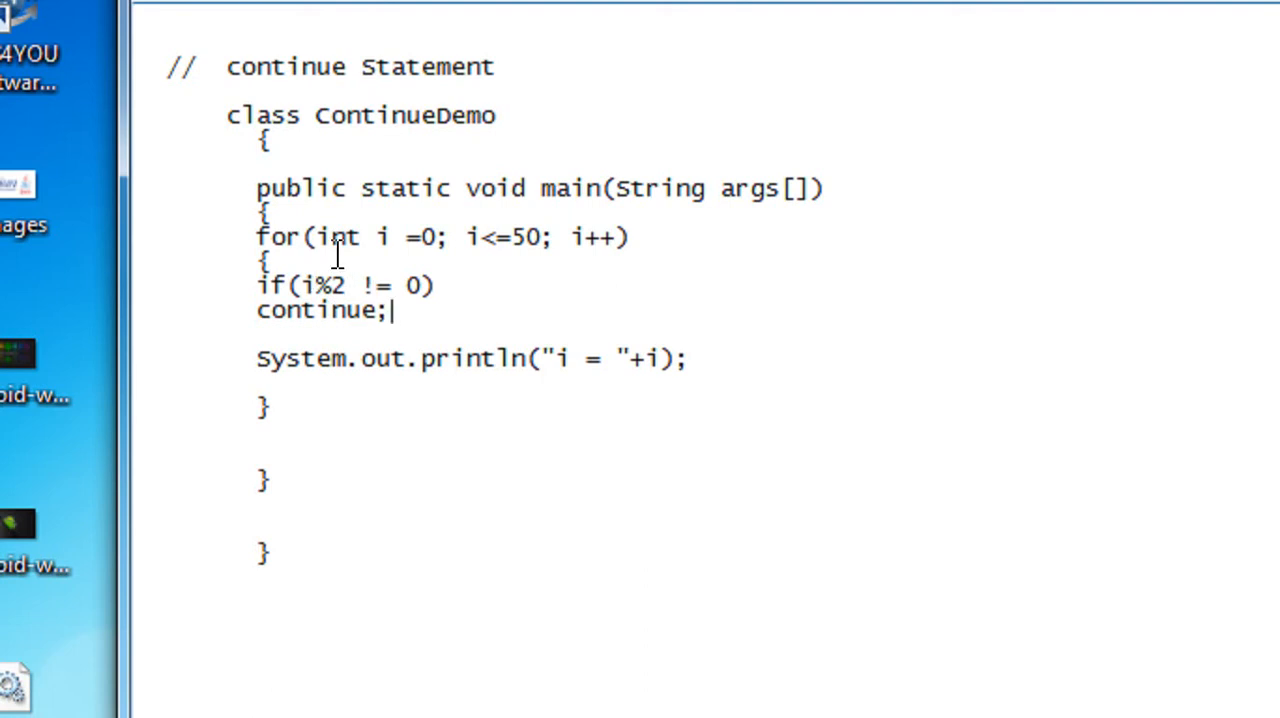
mouse_move(406, 353)
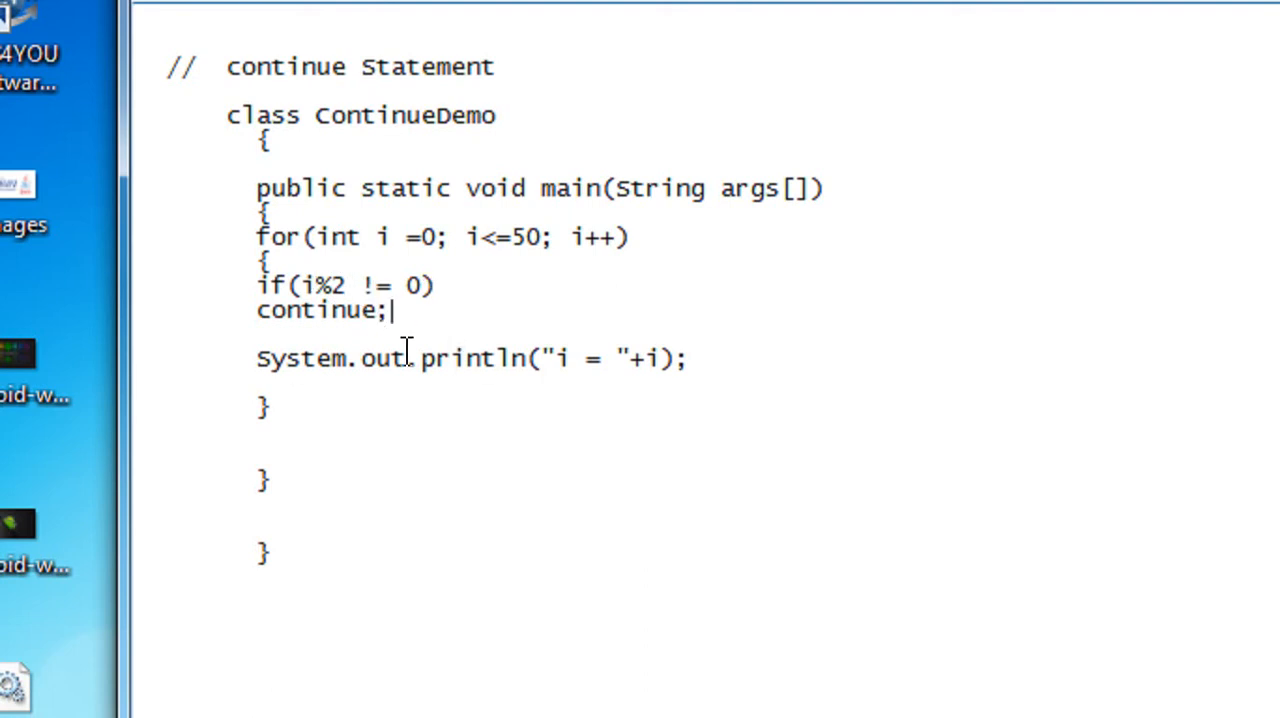
mouse_move(283, 336)
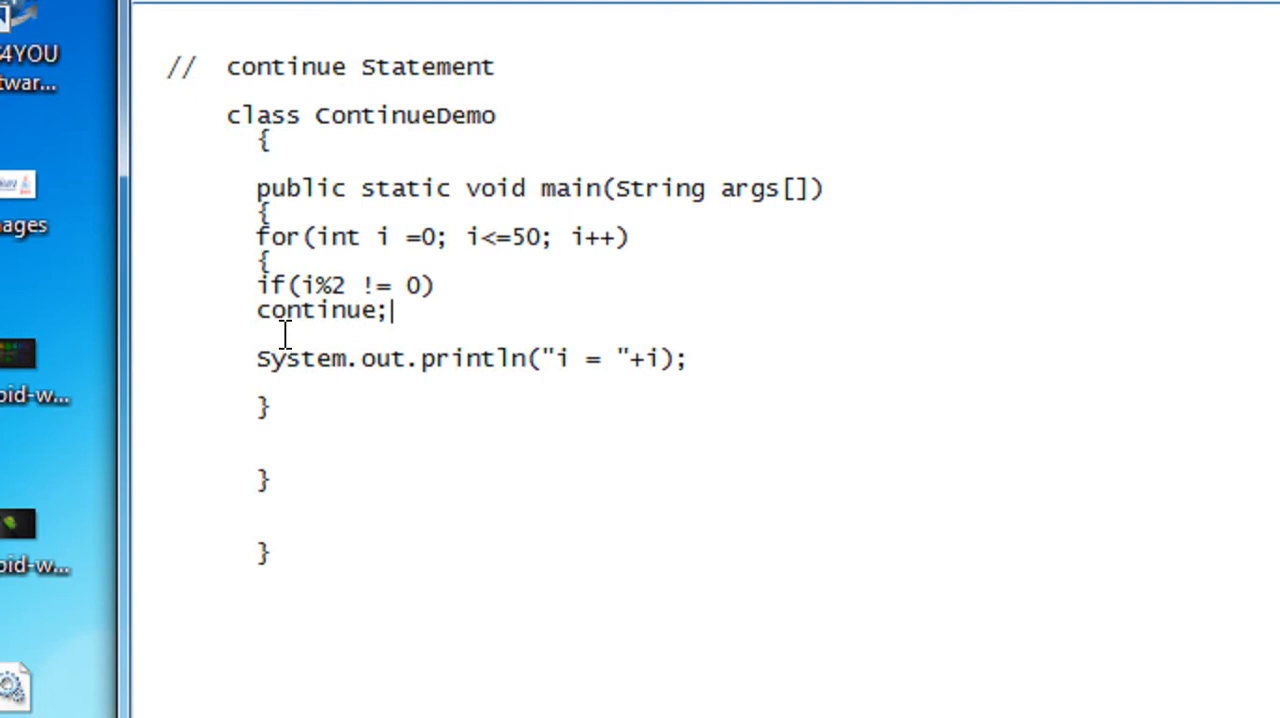
mouse_move(330, 365)
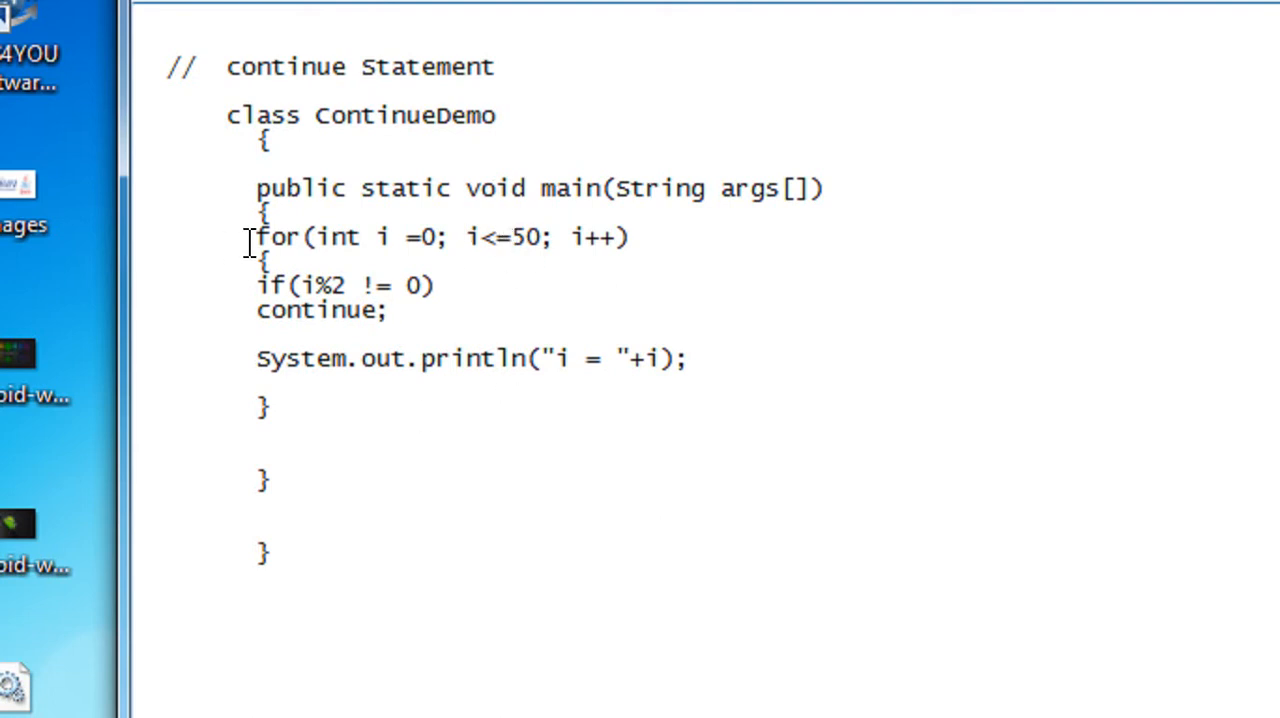
click(390, 310)
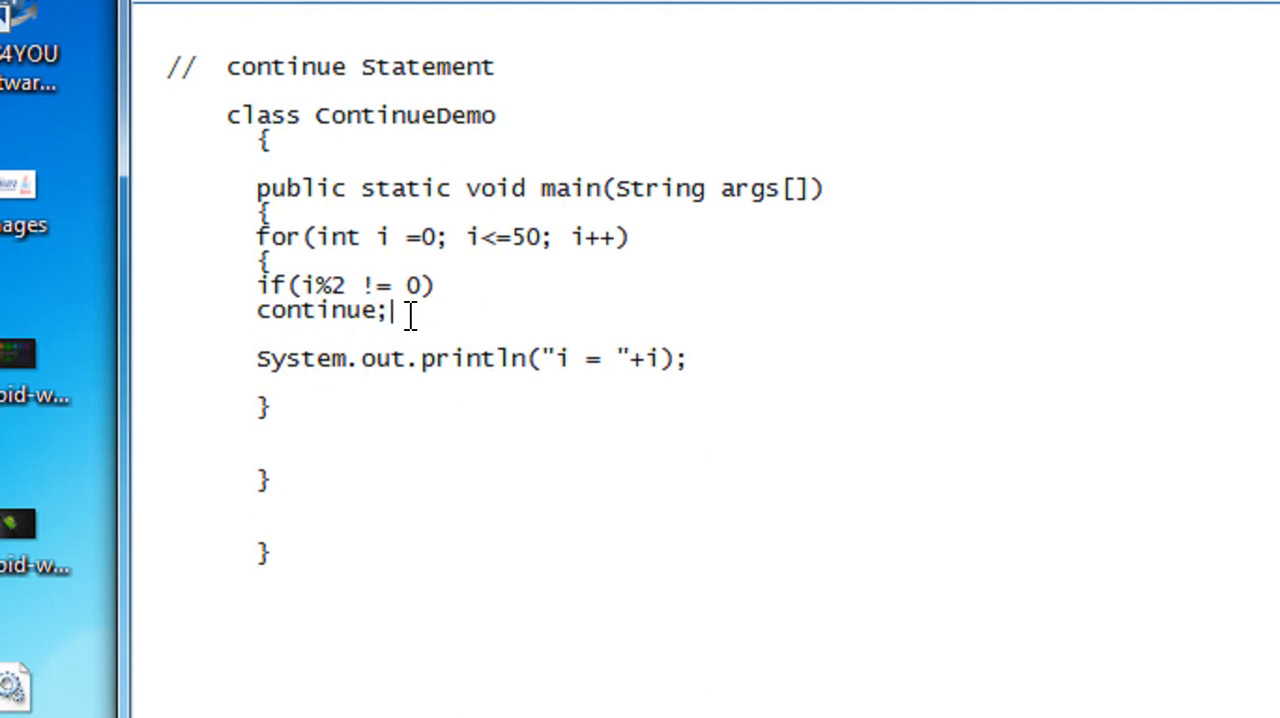
mouse_move(670, 385)
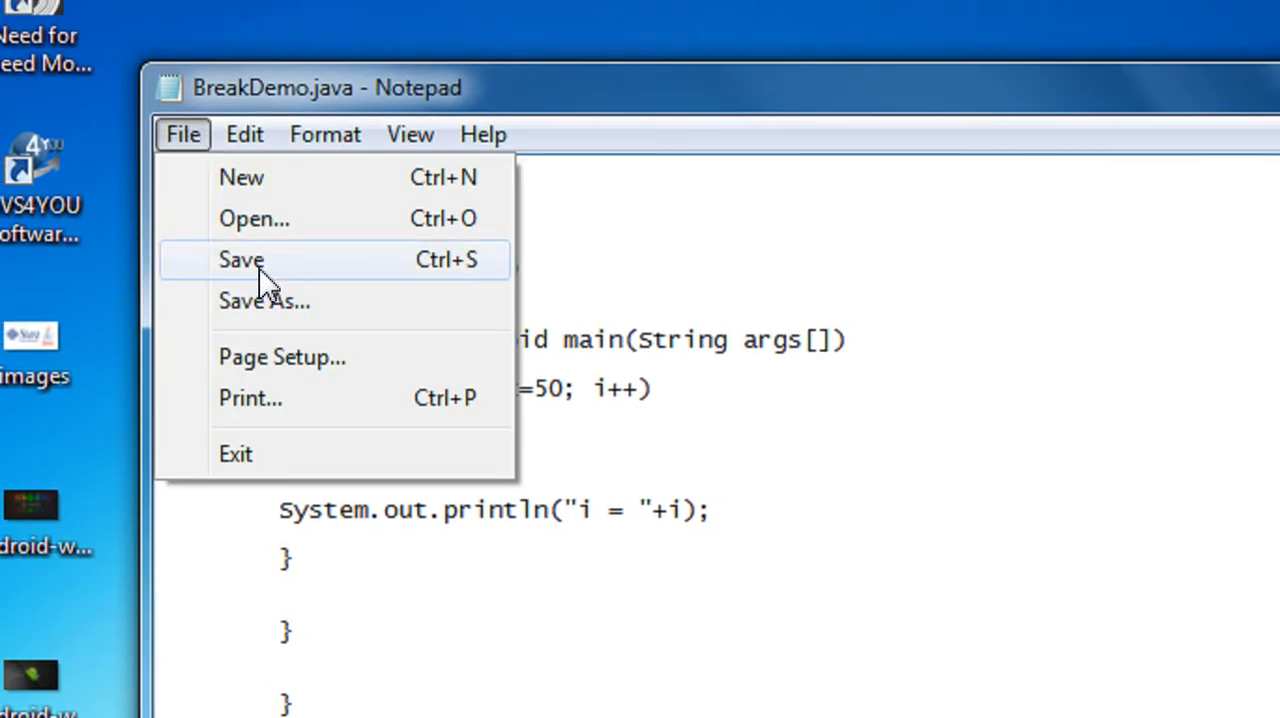
Step: Save the file as ContinueDemo.java in D:\programs
click(264, 301)
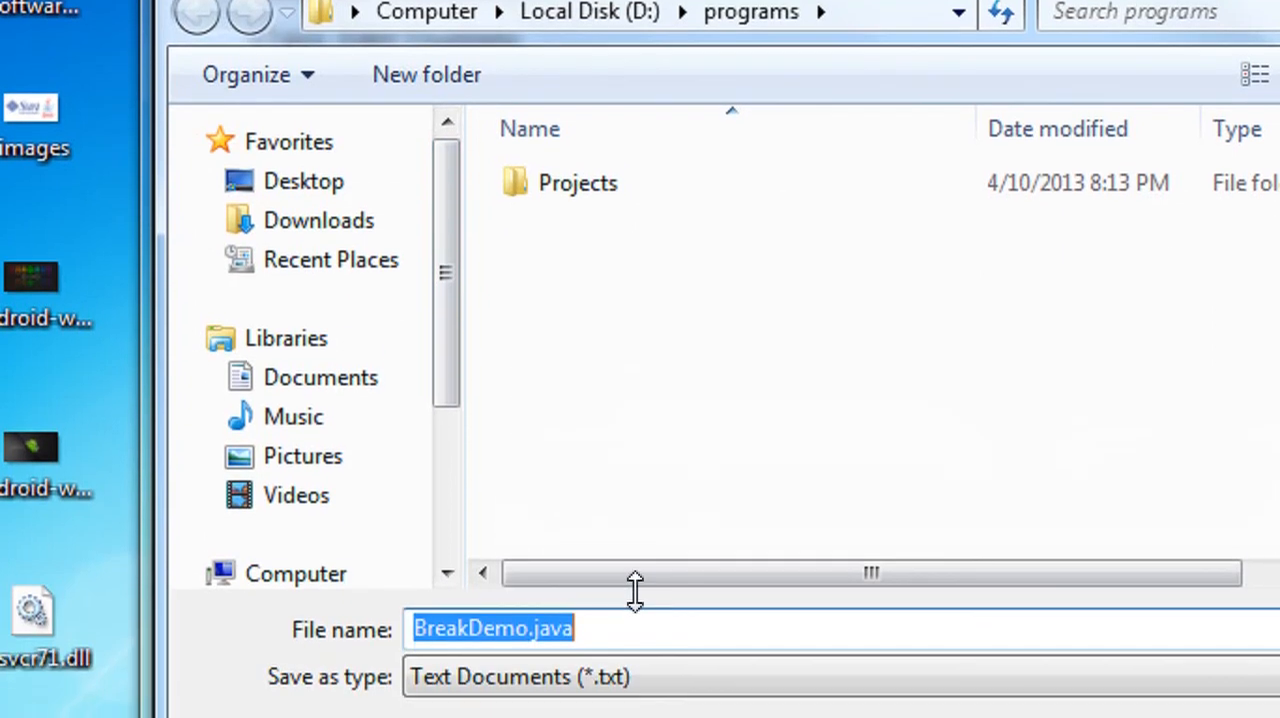
text(C)
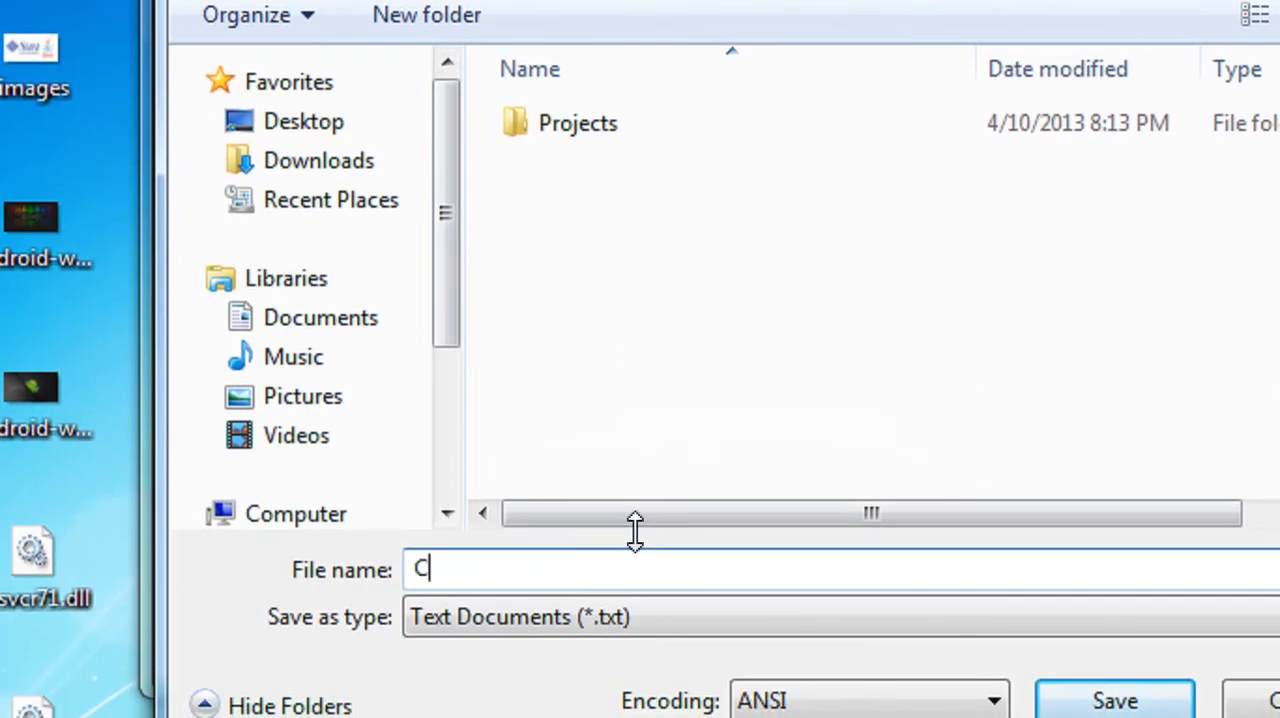
text(onti)
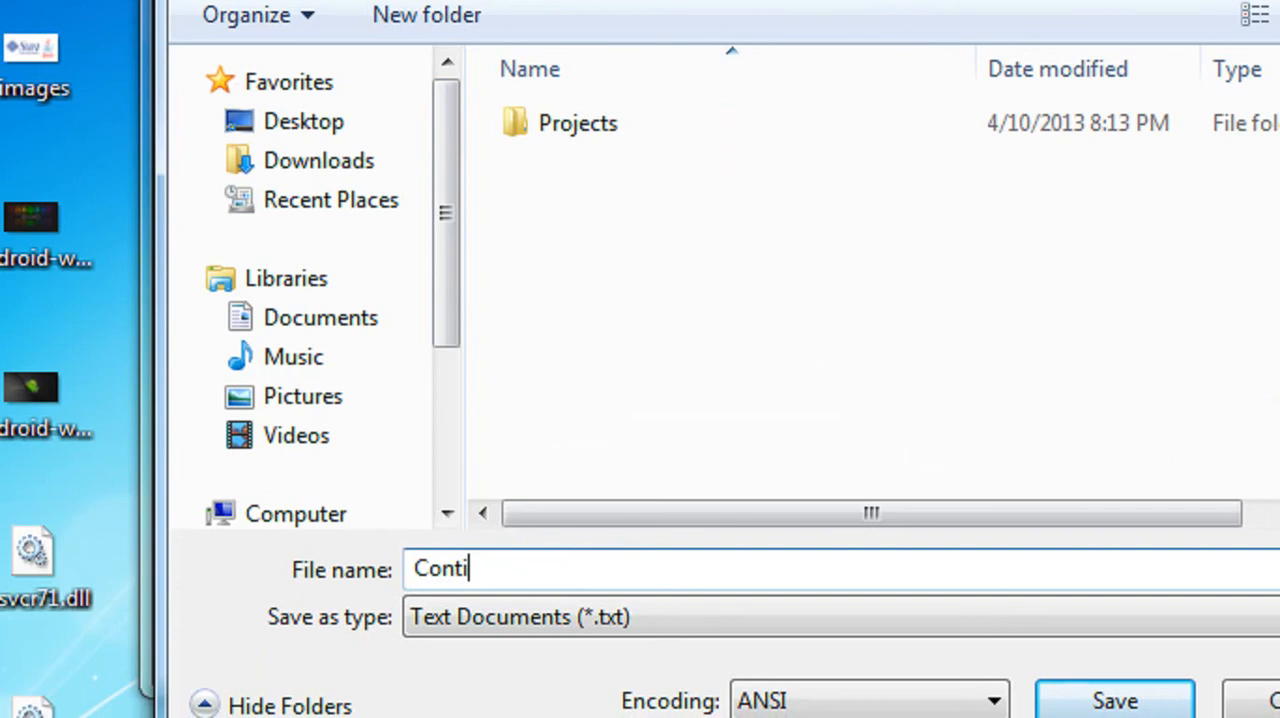
text(nueDe)
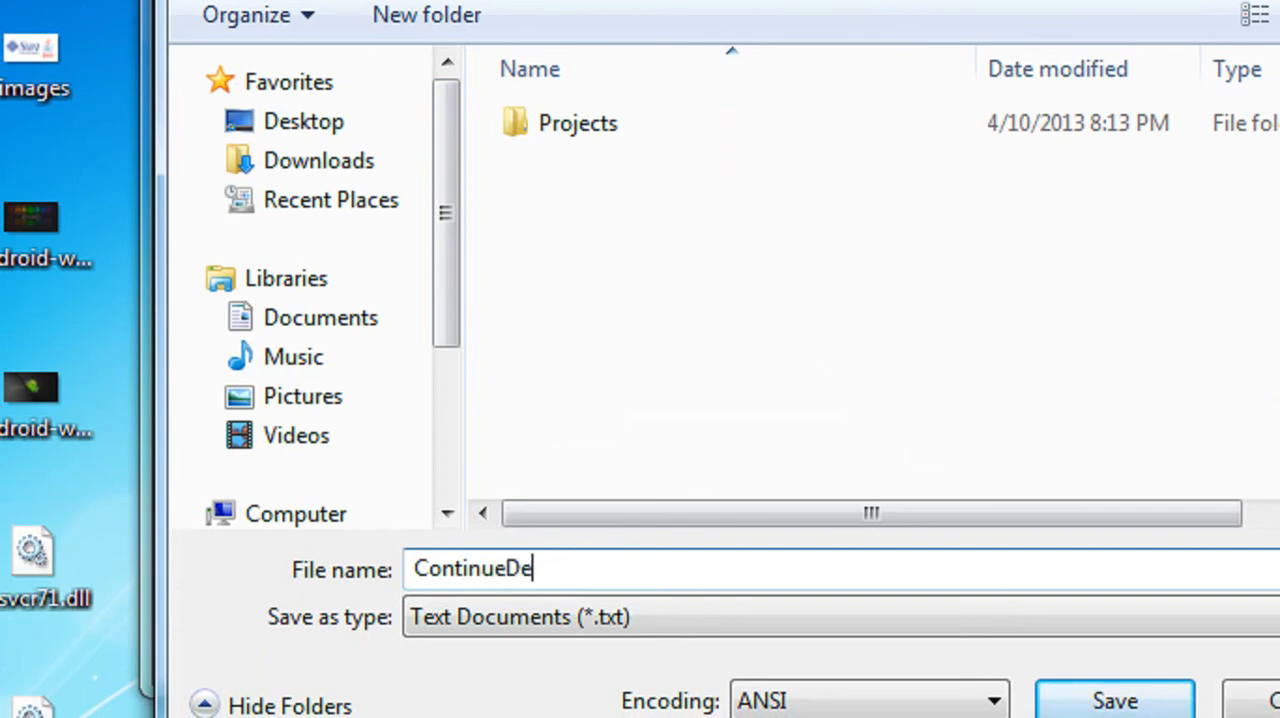
text(mo.j)
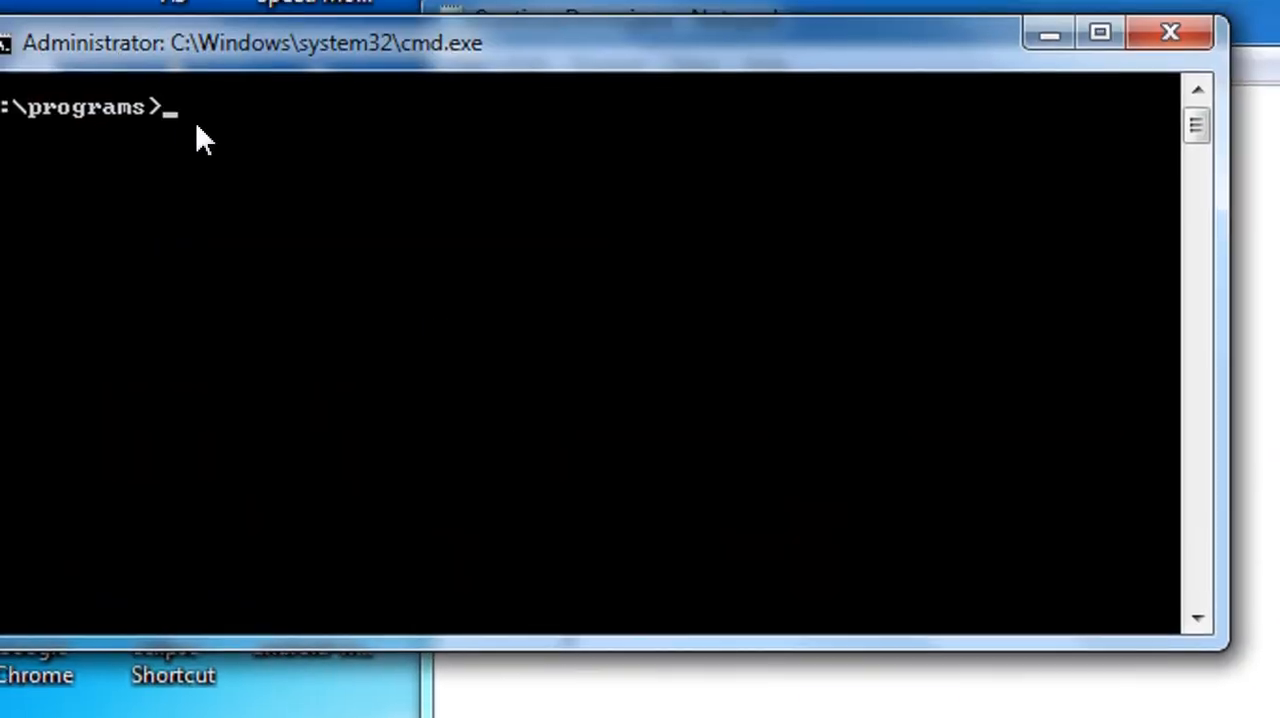
Step: Run javac ContinueDemo.java at the D:\programs prompt
text(javac)
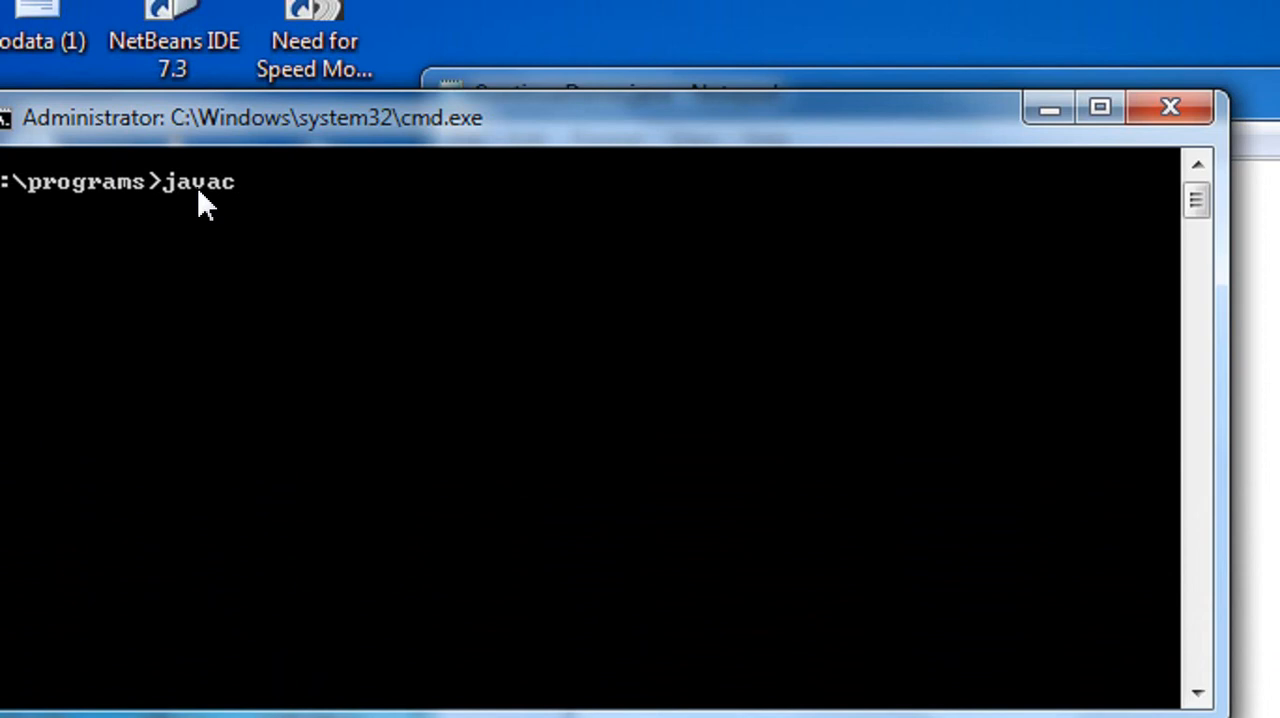
text(Con)
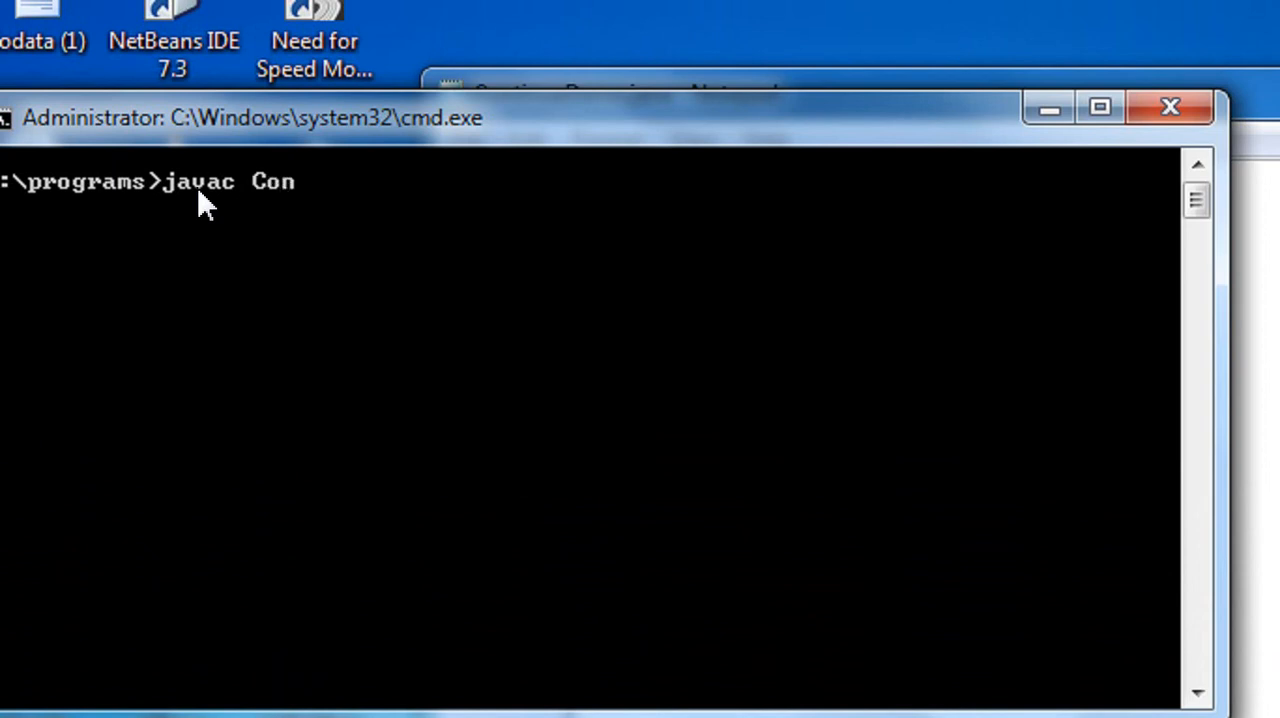
text(ti)
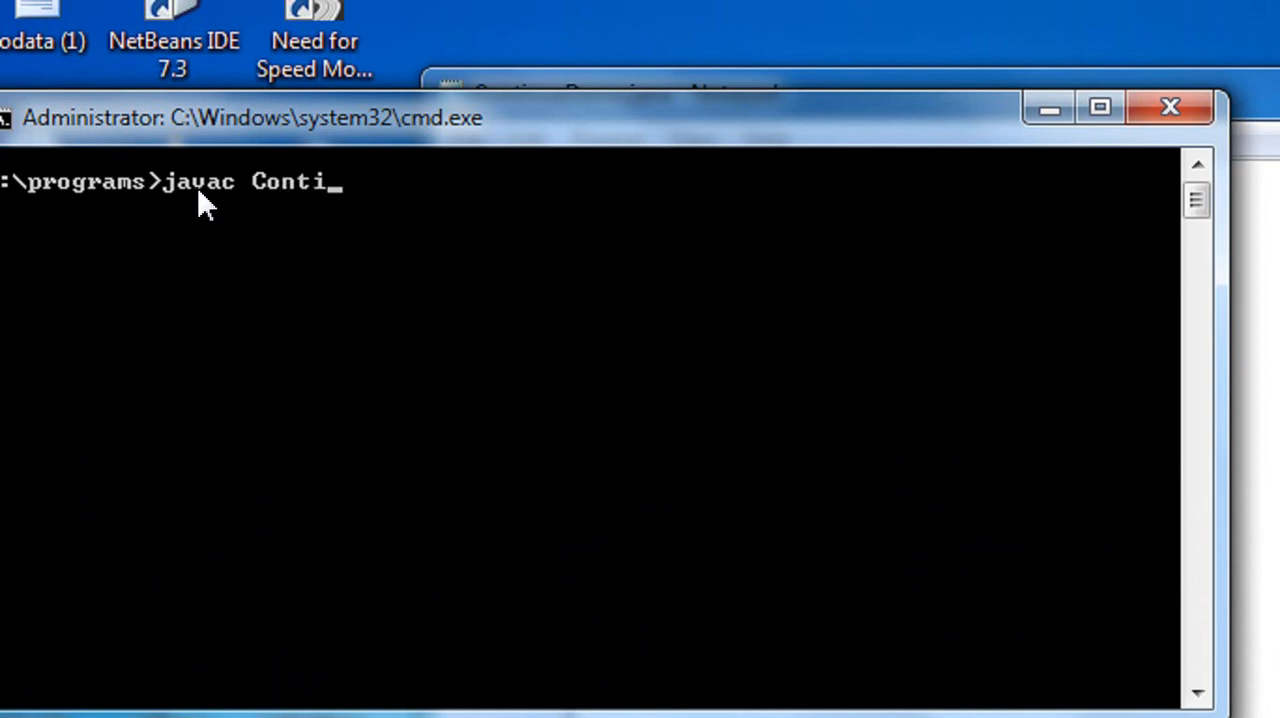
text(nue)
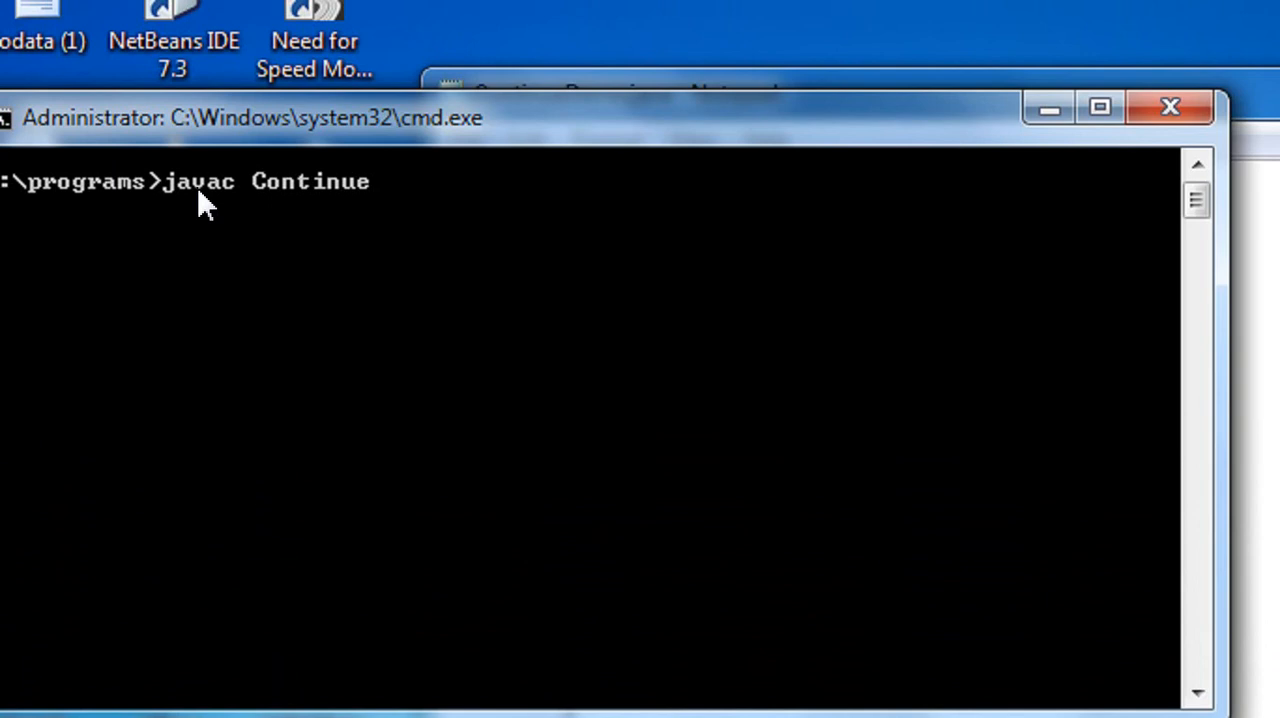
text(Demo.)
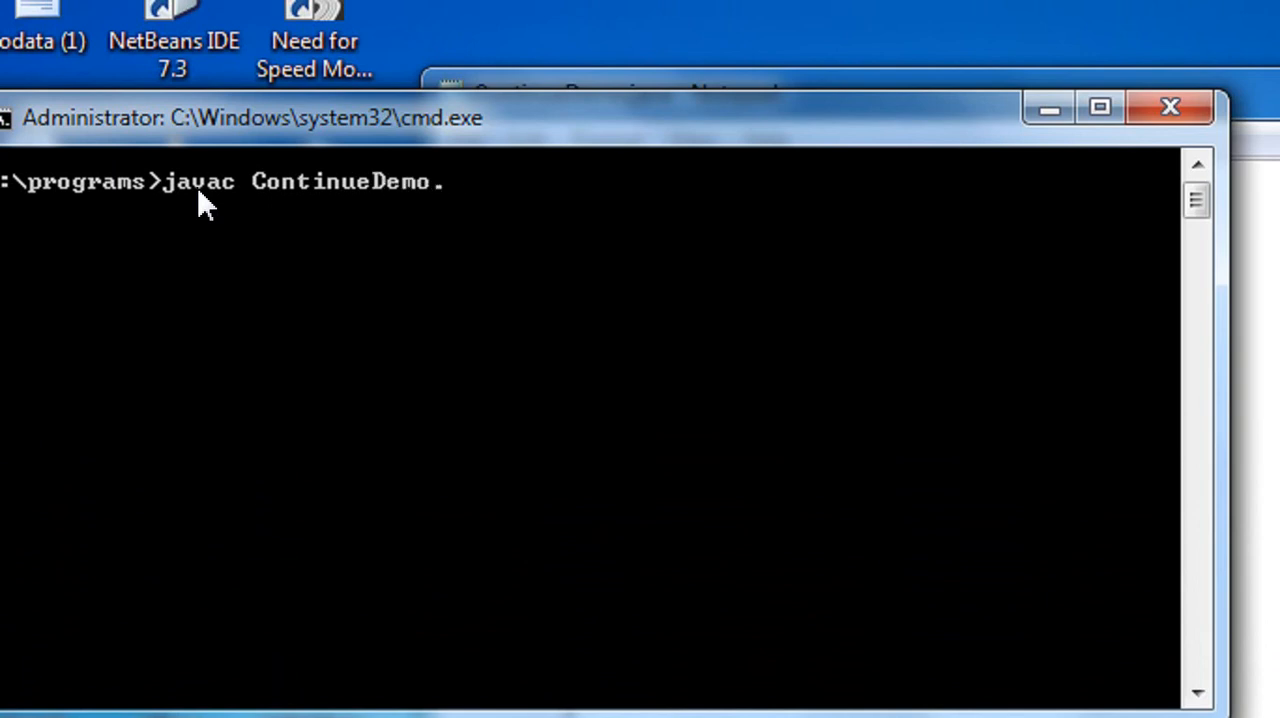
key(Return)
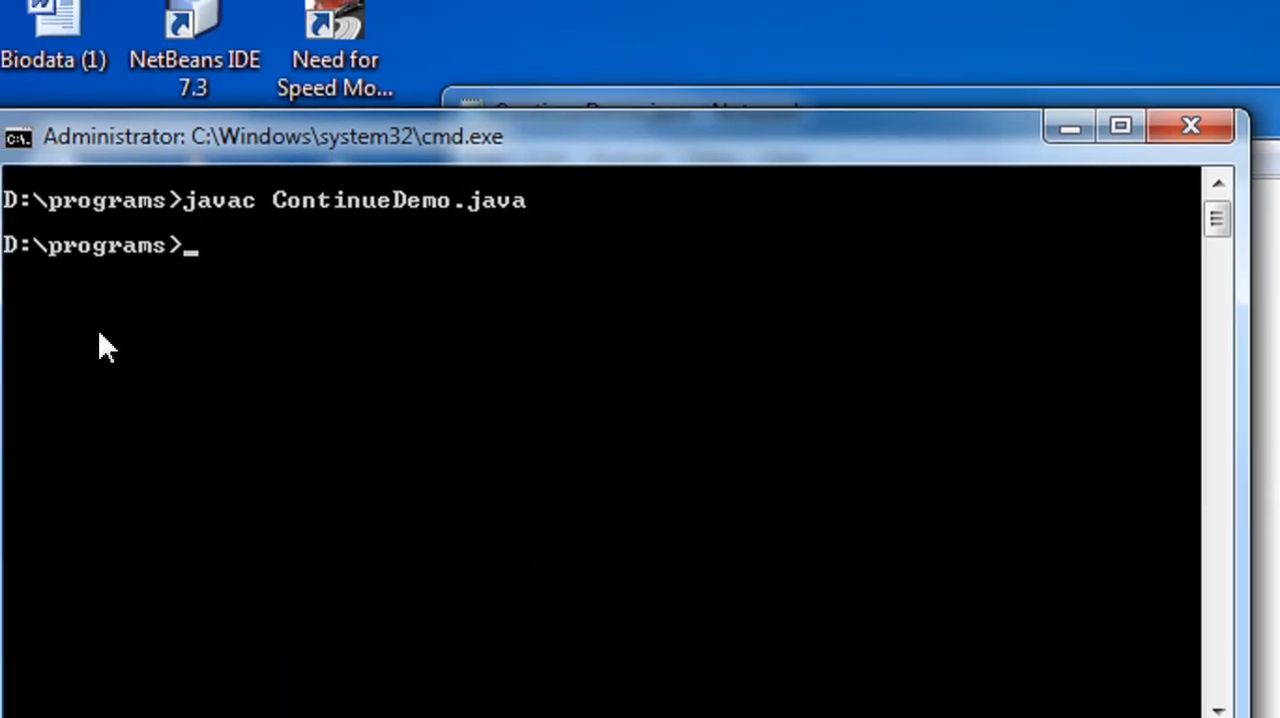
Step: Run java ContinueDemo to print the even numbers, then close Command Prompt
text(java)
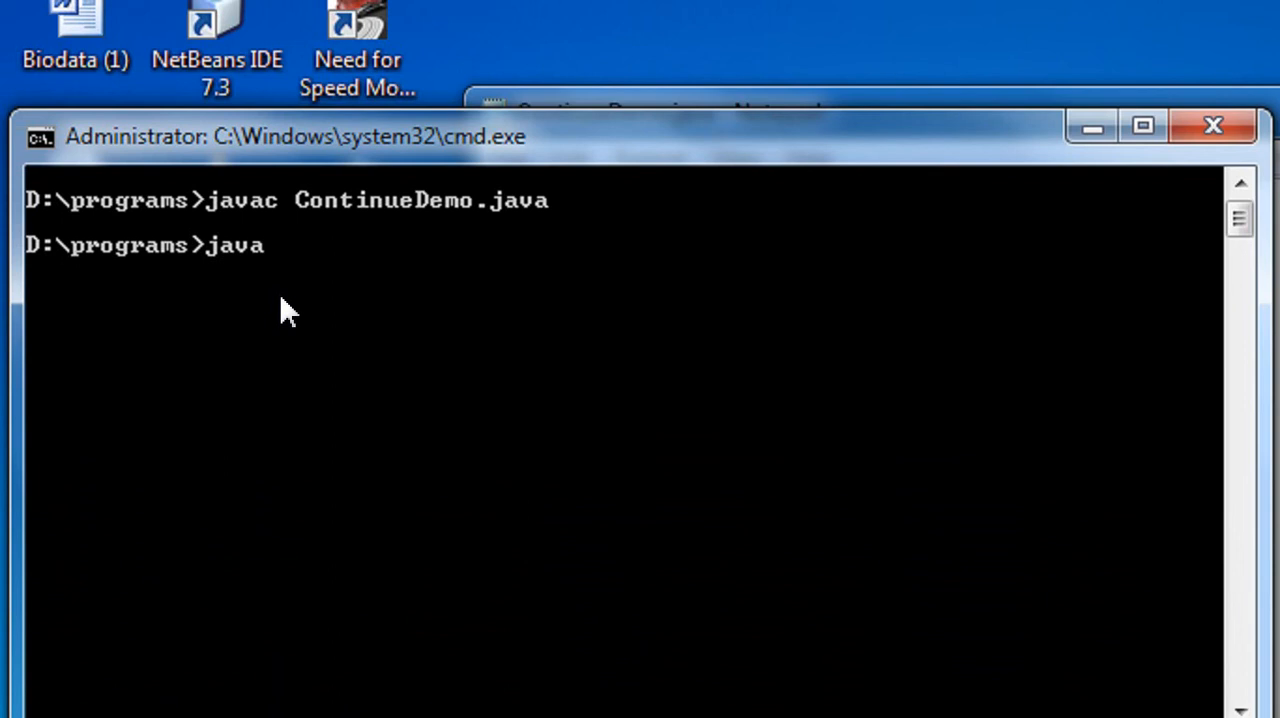
text(ContinueDemo)
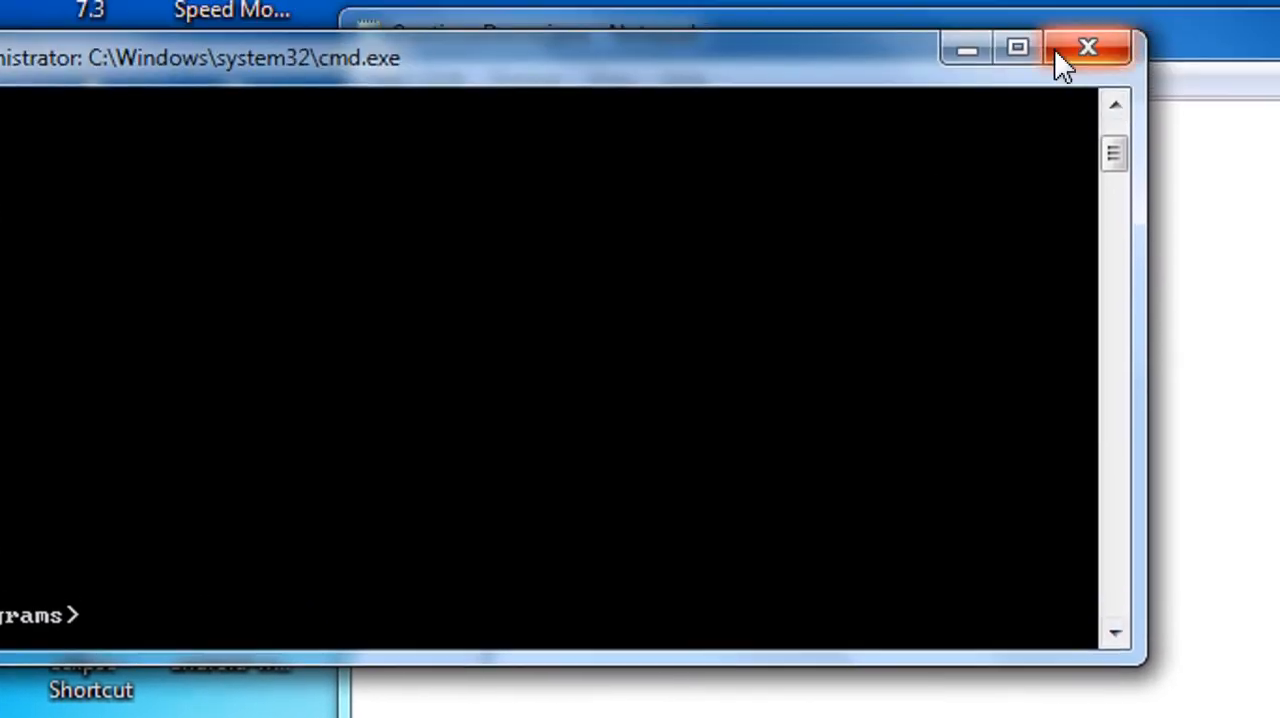
click(1087, 47)
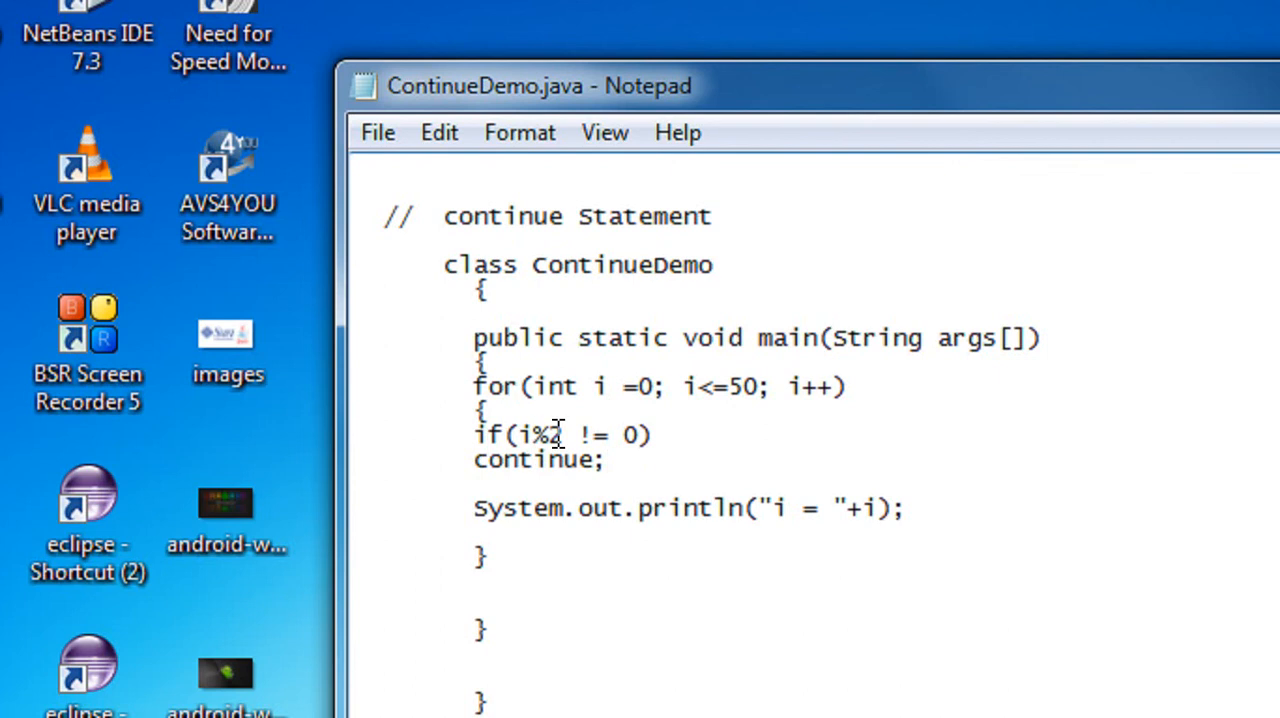
text(2)
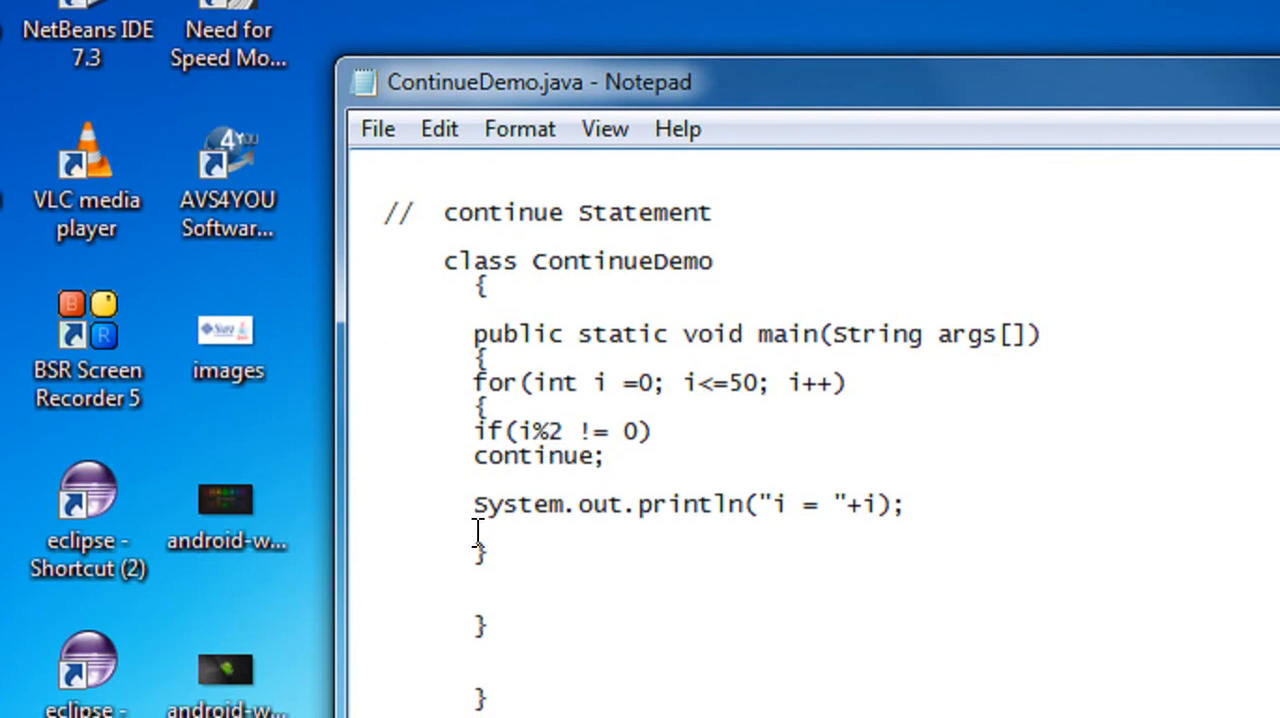
drag(475, 503, 885, 530)
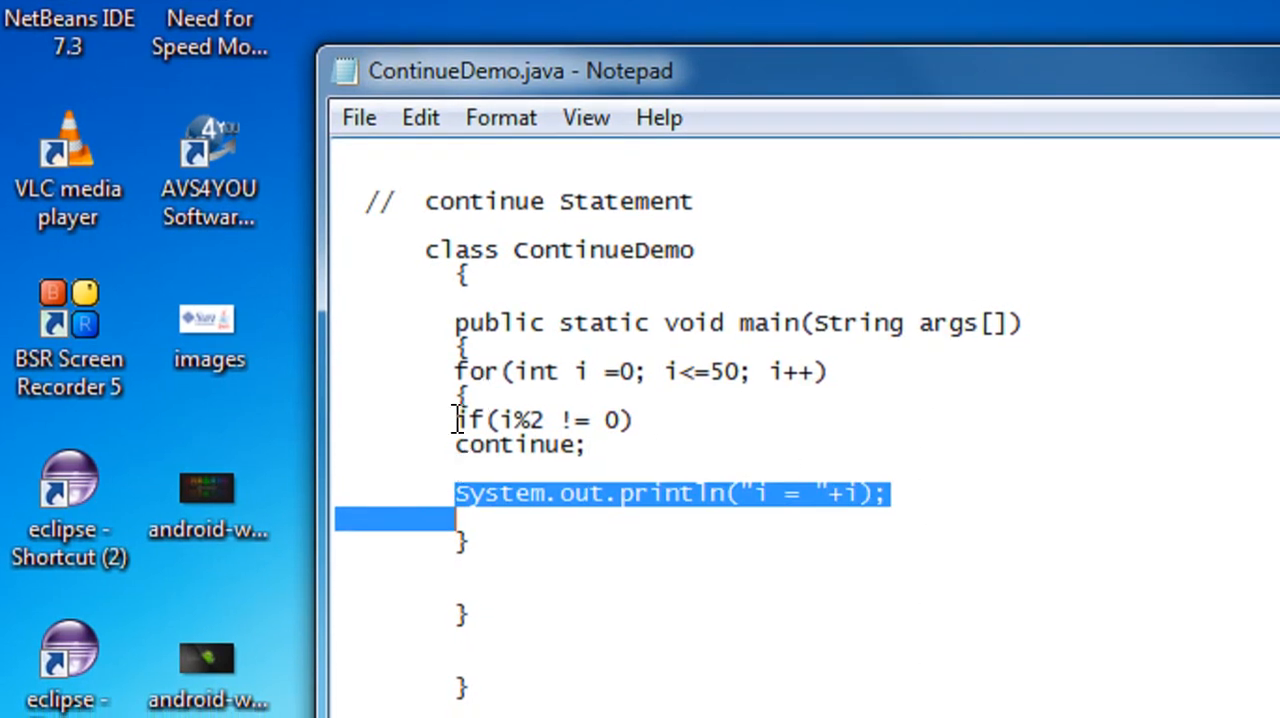
click(495, 444)
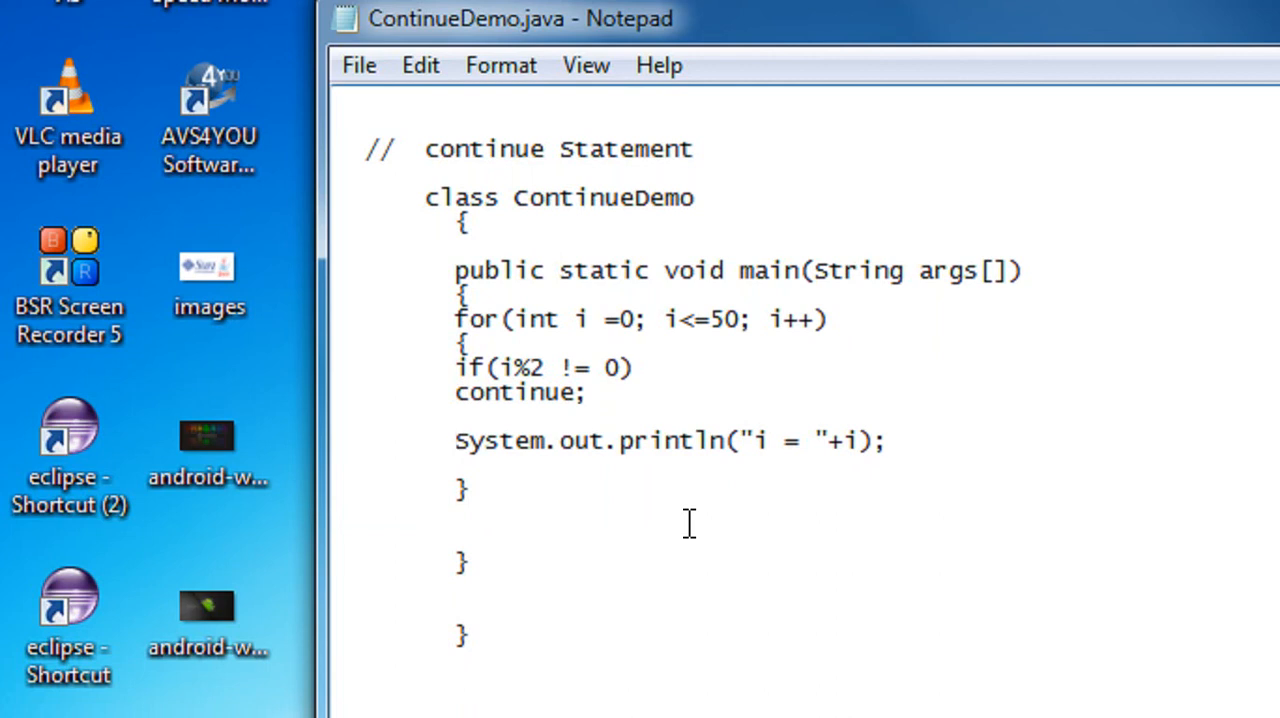
click(455, 440)
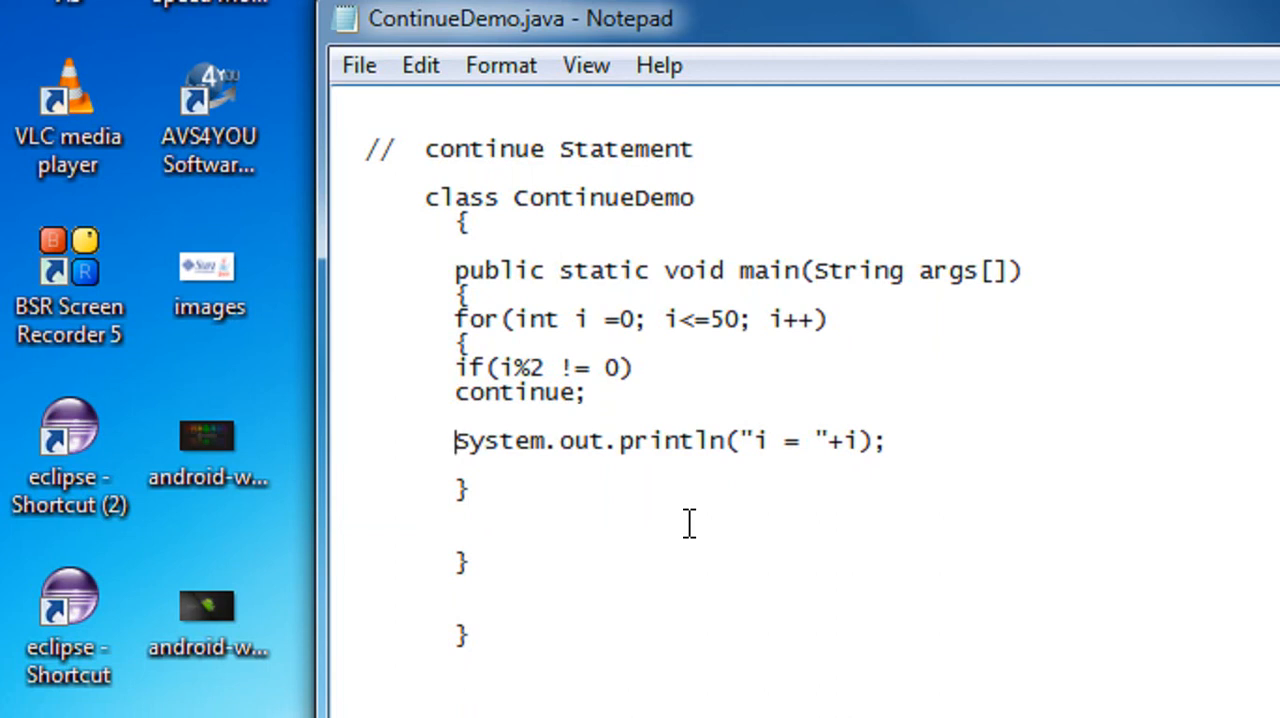